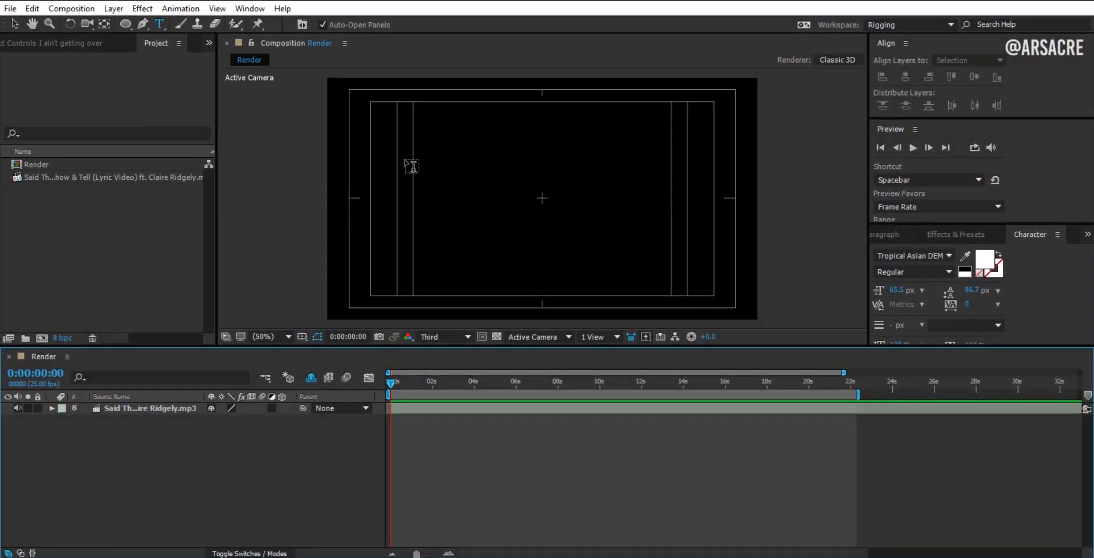
Type the lyric 'I ain't getting over' into a text layer and commit it.
text(I ain't getti)
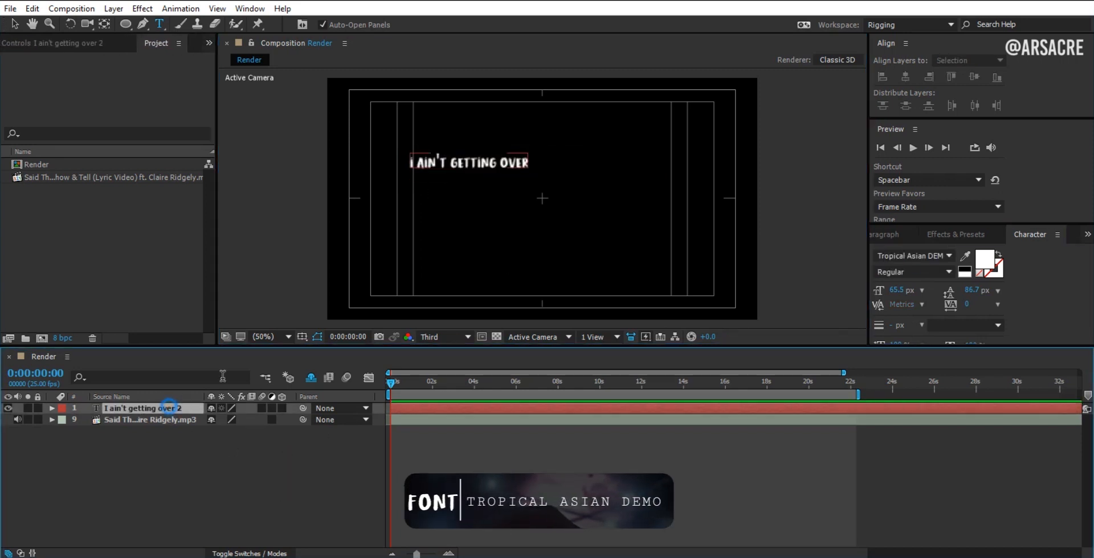
click(966, 60)
text(linear wip)
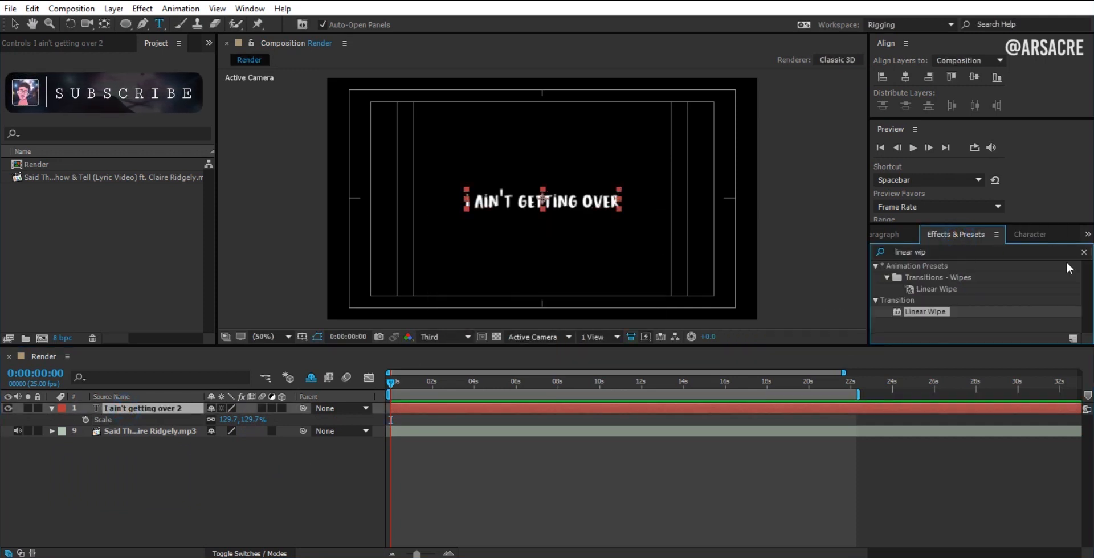
Apply Linear Wipe (-90°, feather 52), key completion 100% to 0%, and scrub the reveal.
click(1083, 252)
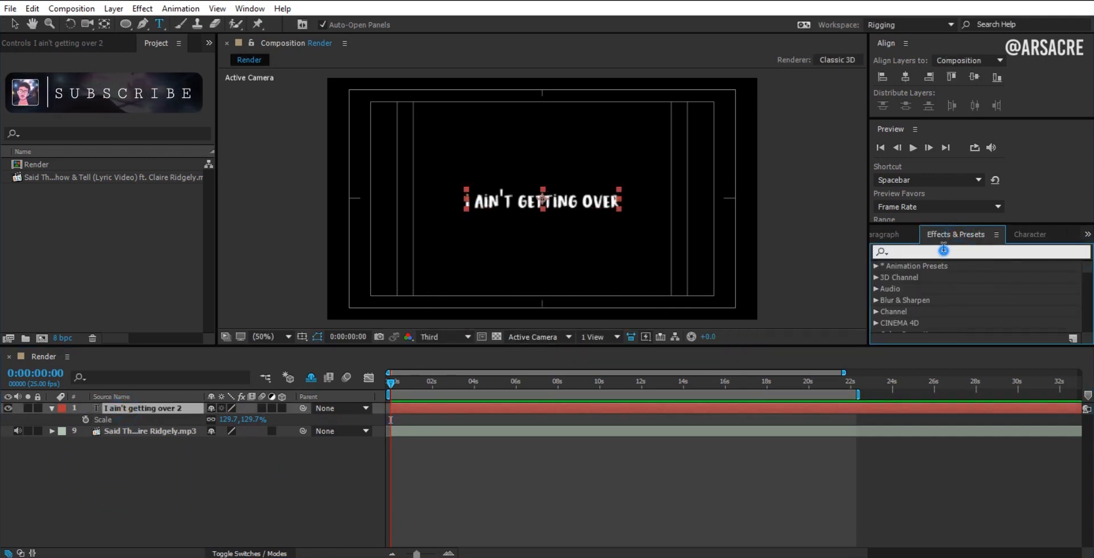
text(linear wipe)
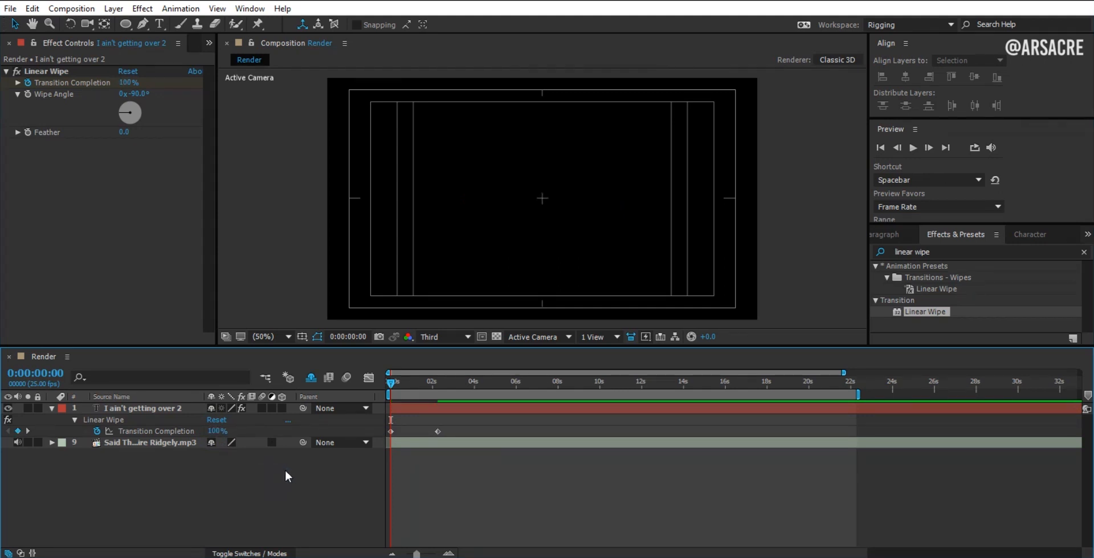
key(f9)
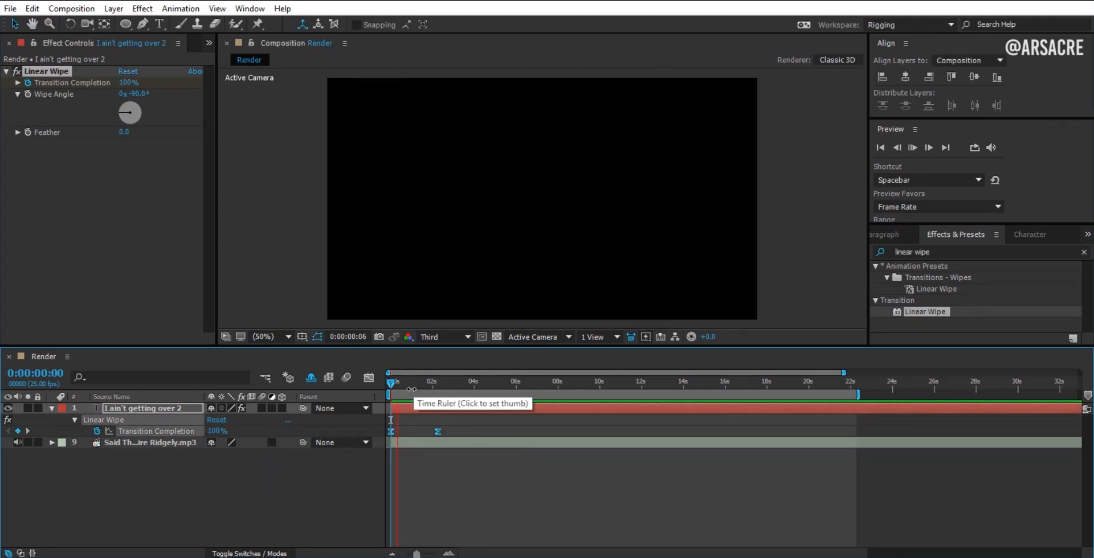
click(426, 382)
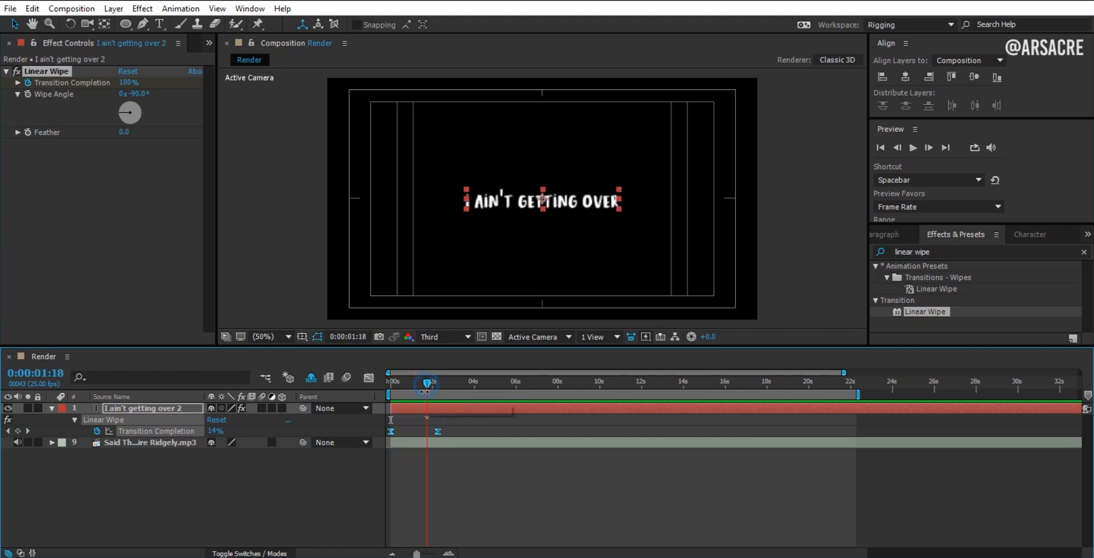
drag(431, 382, 415, 383)
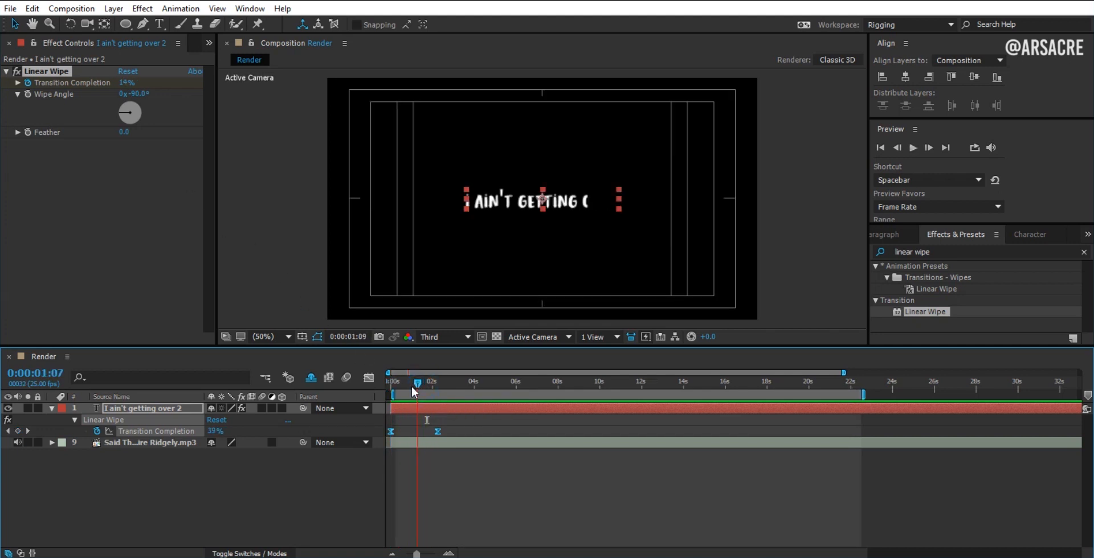
drag(416, 391, 415, 391)
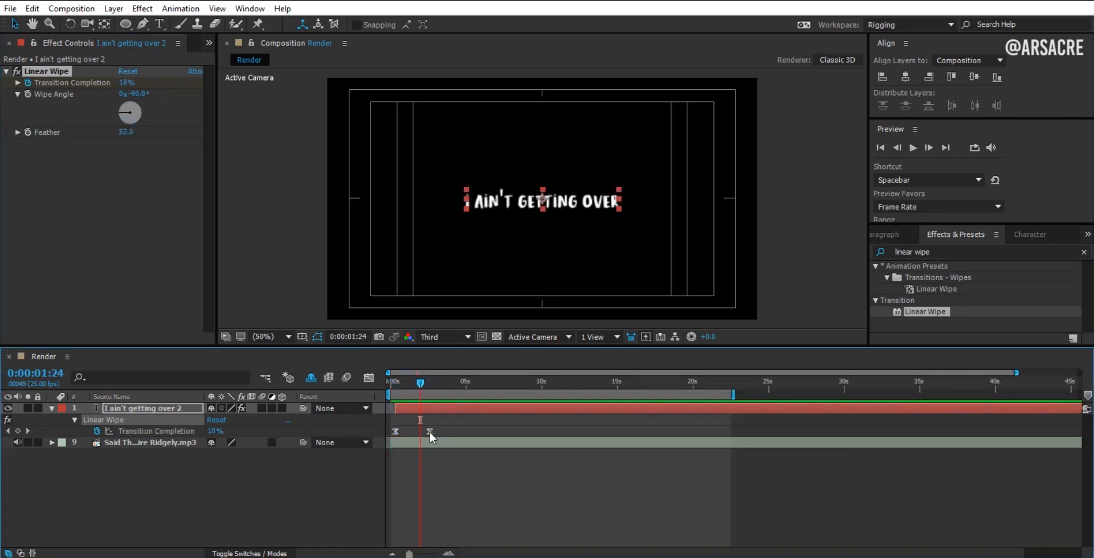
Ease the wipe keyframes and add Scale keyframes shrinking the lyric from 152.5%.
drag(428, 434, 441, 433)
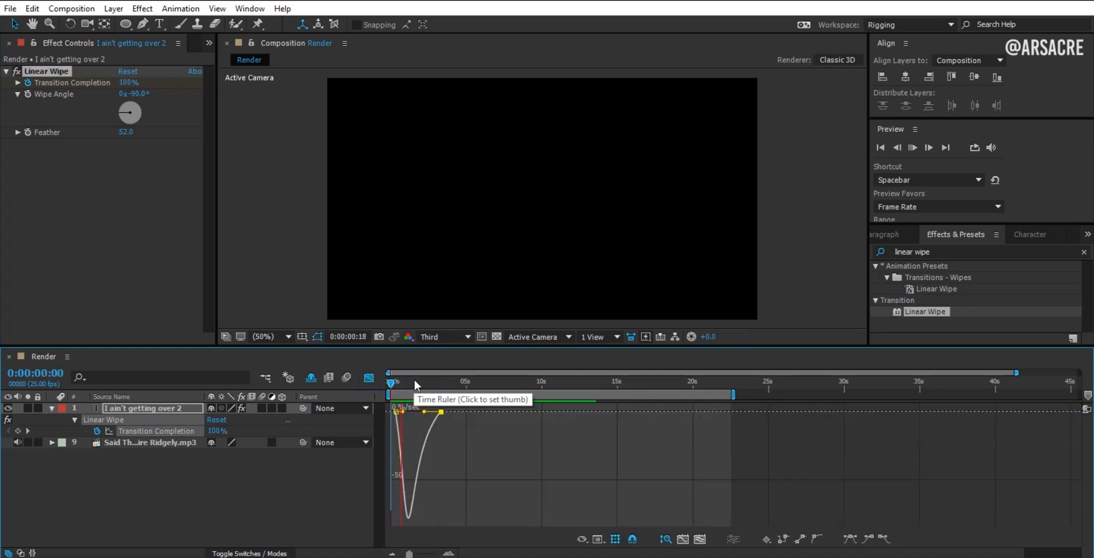
click(403, 382)
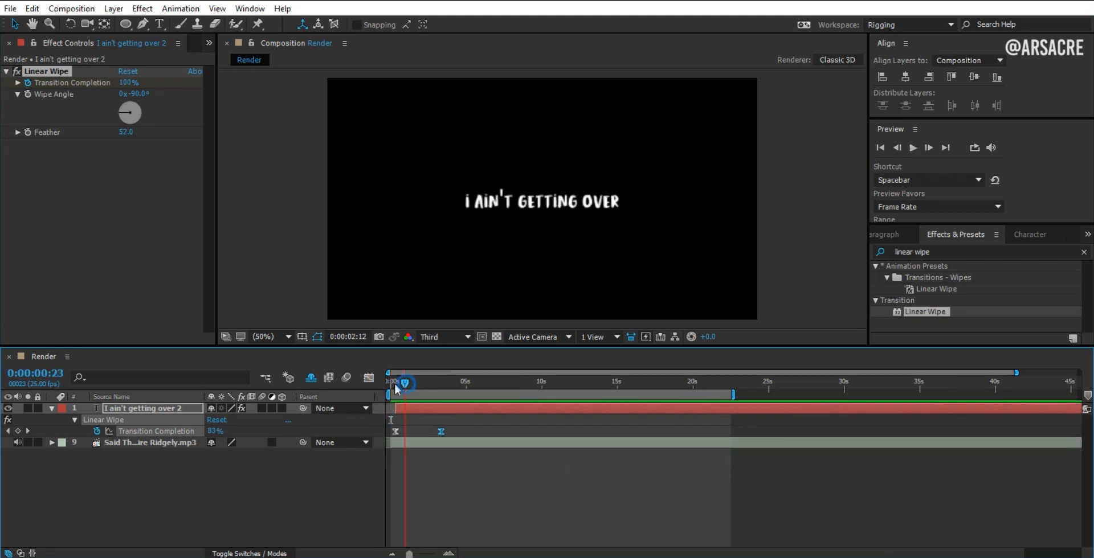
key(s)
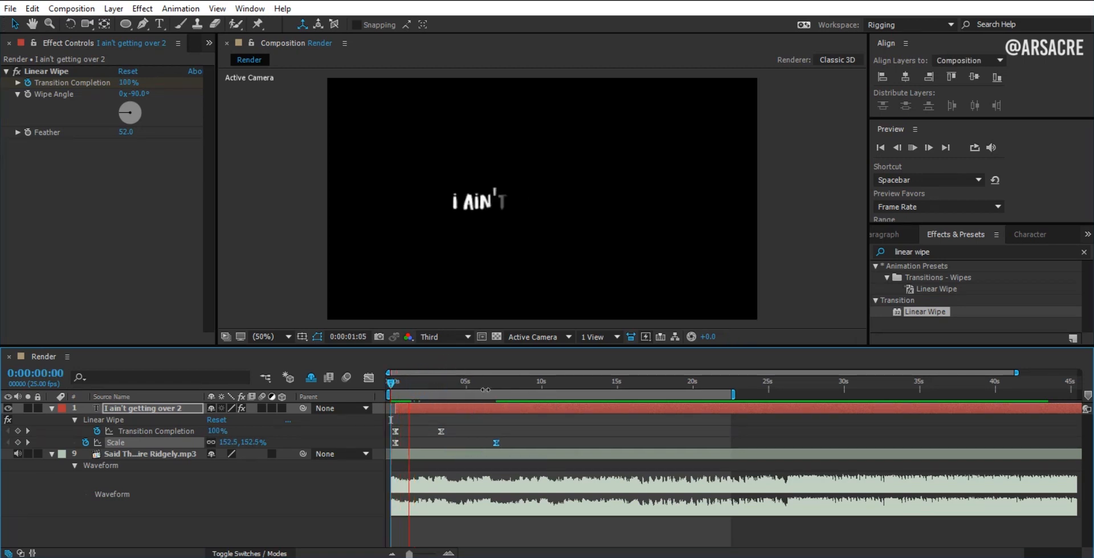
click(432, 388)
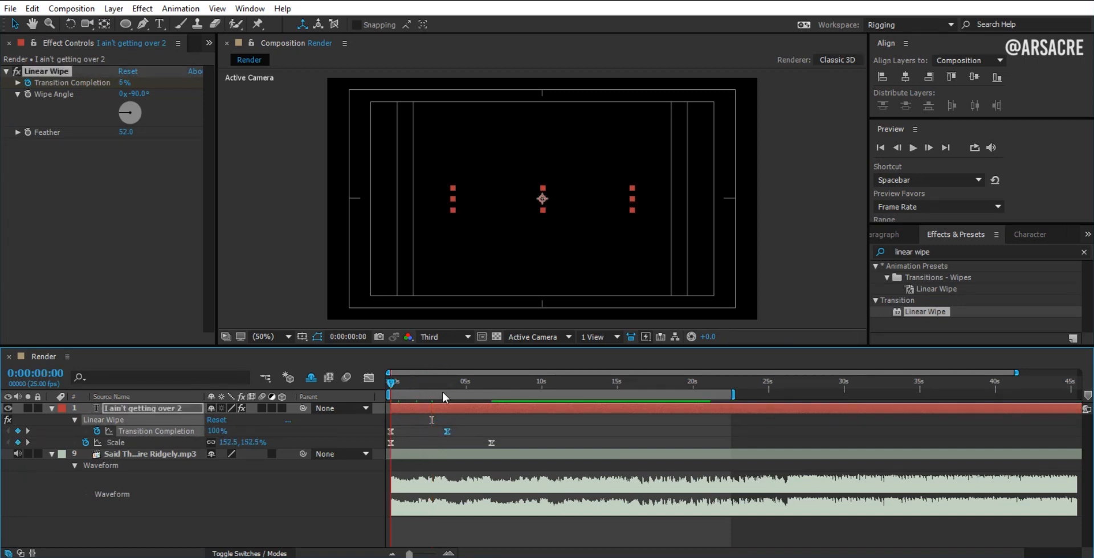
Make the lyric 3D and key an eased downward fly-out with X/Y rotation tilt.
click(446, 389)
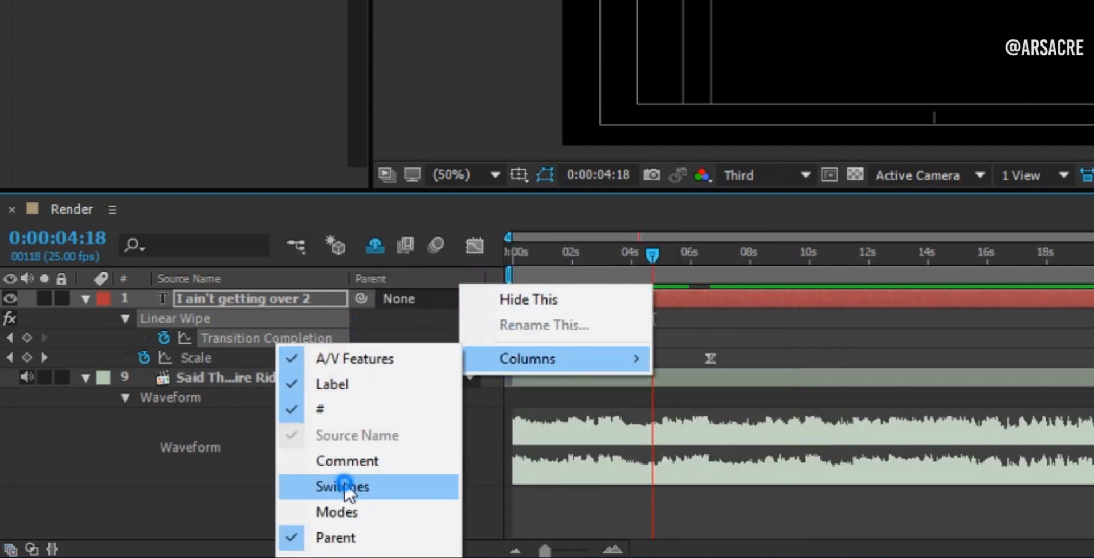
click(342, 487)
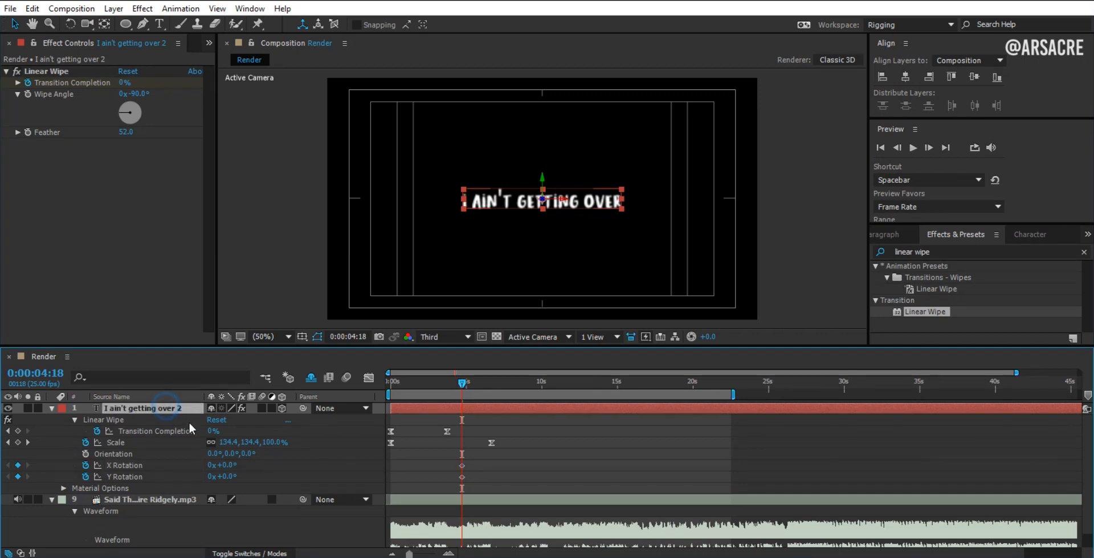
click(453, 409)
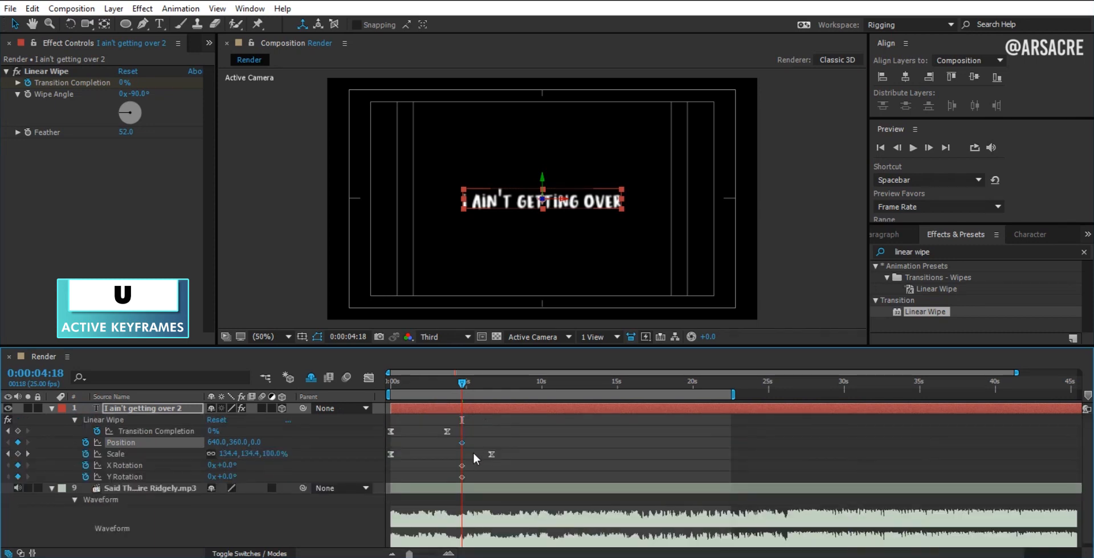
drag(461, 383, 476, 382)
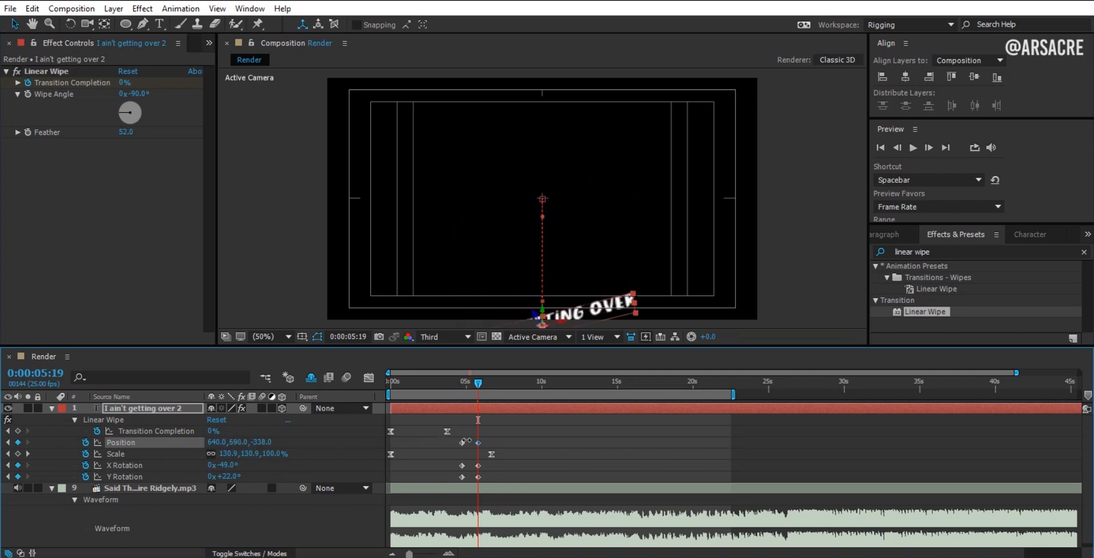
key(f9)
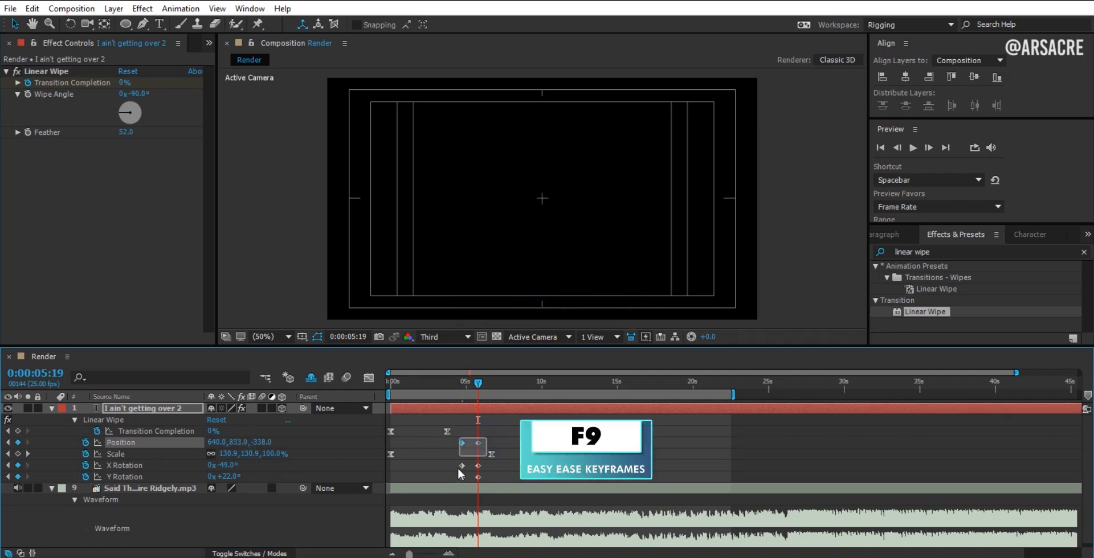
key(f9)
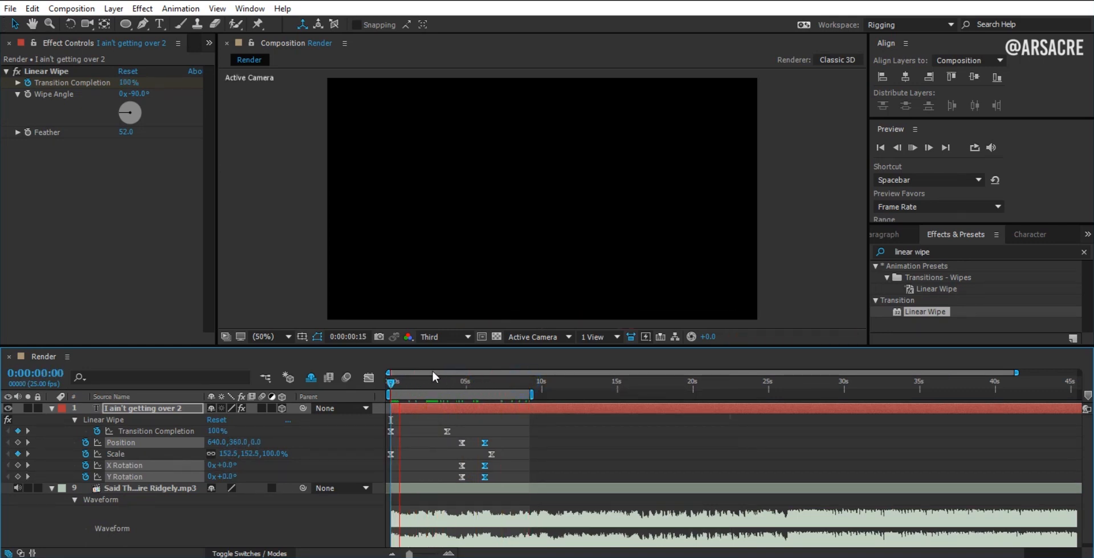
click(424, 382)
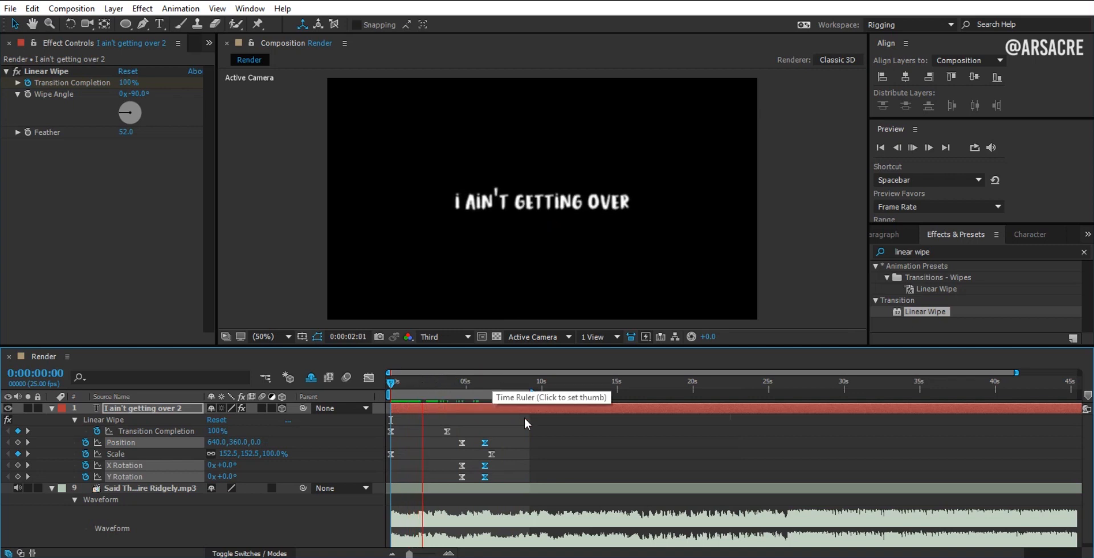
Steepen the Graph Editor speed curve of the exit position and rotation keyframes.
click(474, 388)
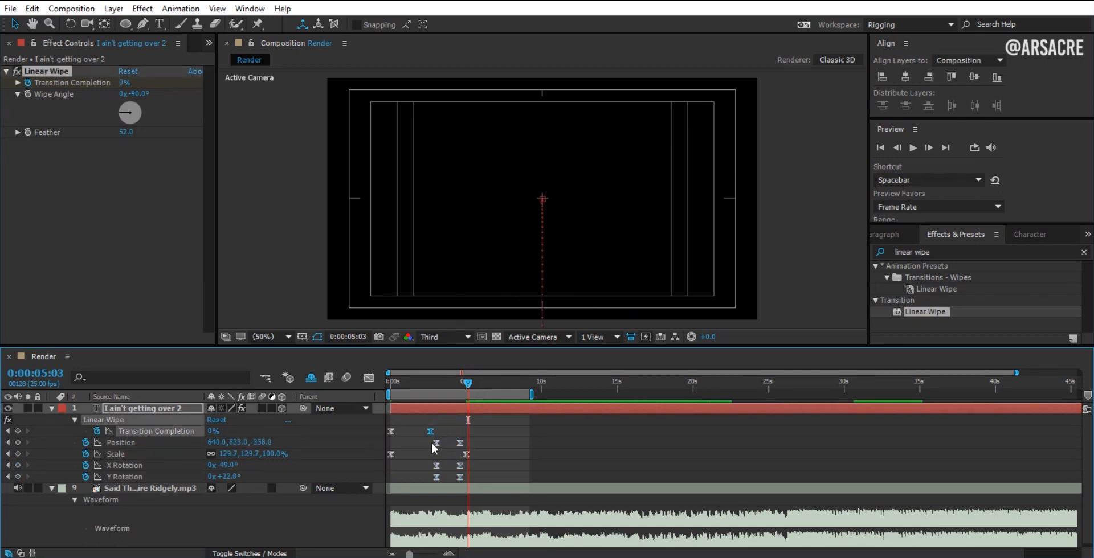
click(369, 377)
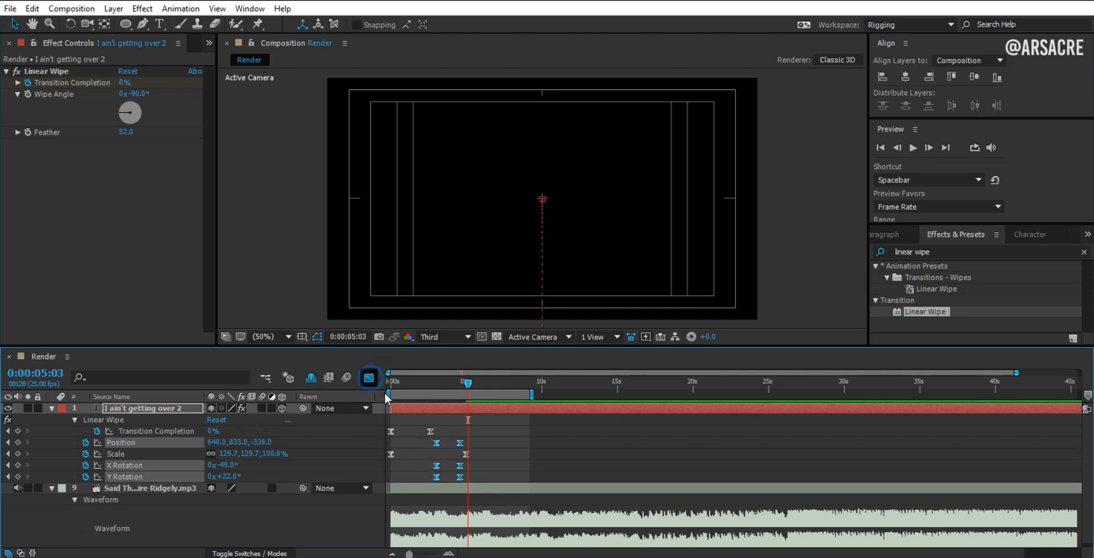
click(367, 378)
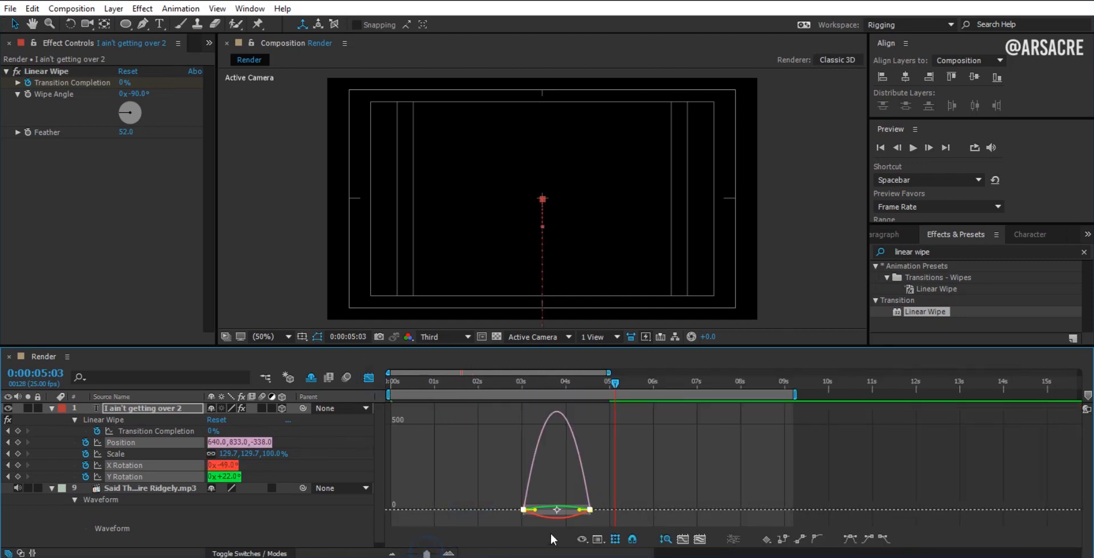
click(596, 539)
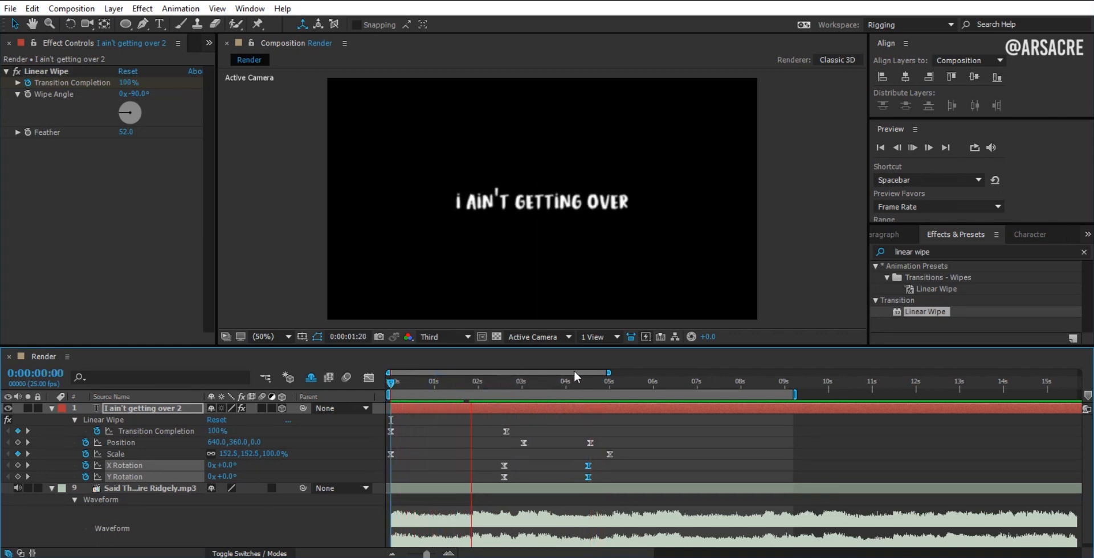
Key 'anyone at all' scaling down from about 179% and check both keyframes.
click(911, 147)
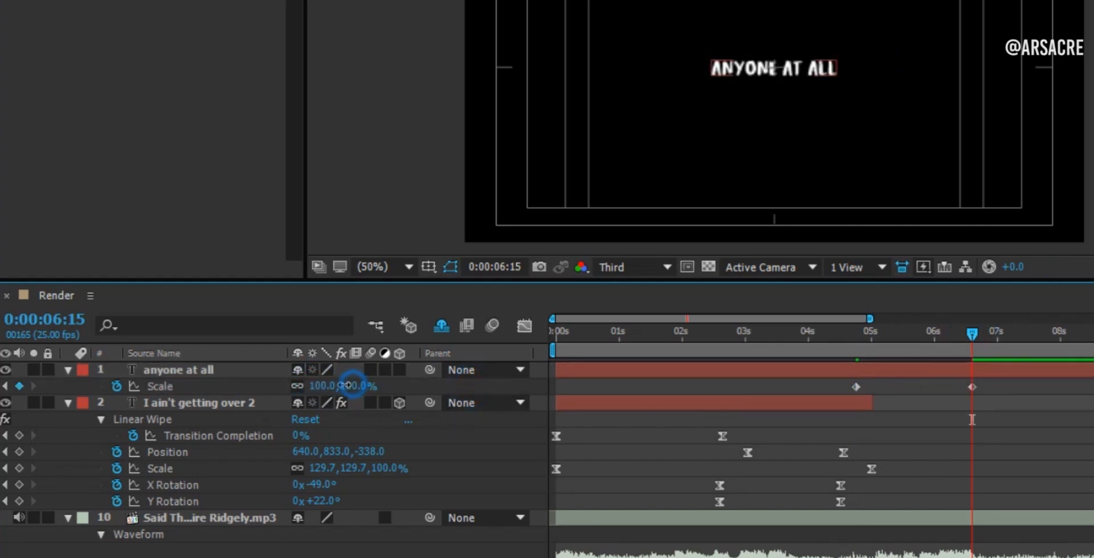
drag(341, 386, 370, 386)
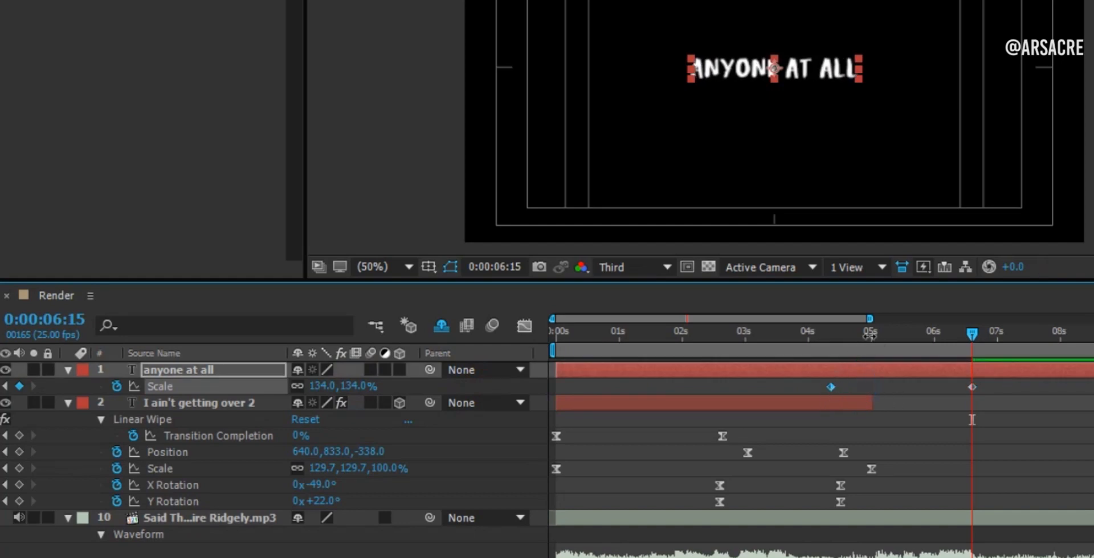
click(830, 331)
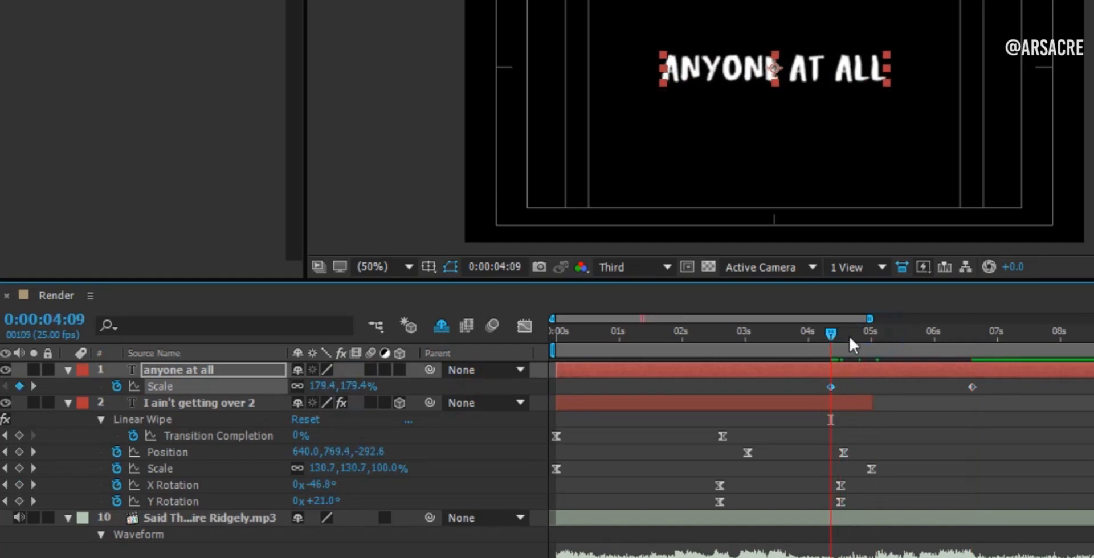
click(959, 332)
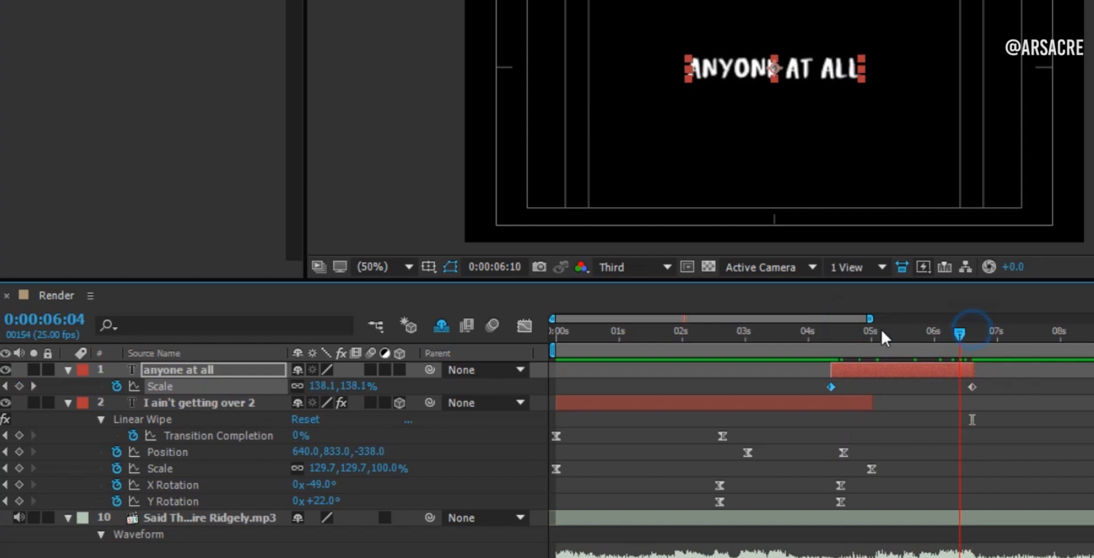
click(802, 331)
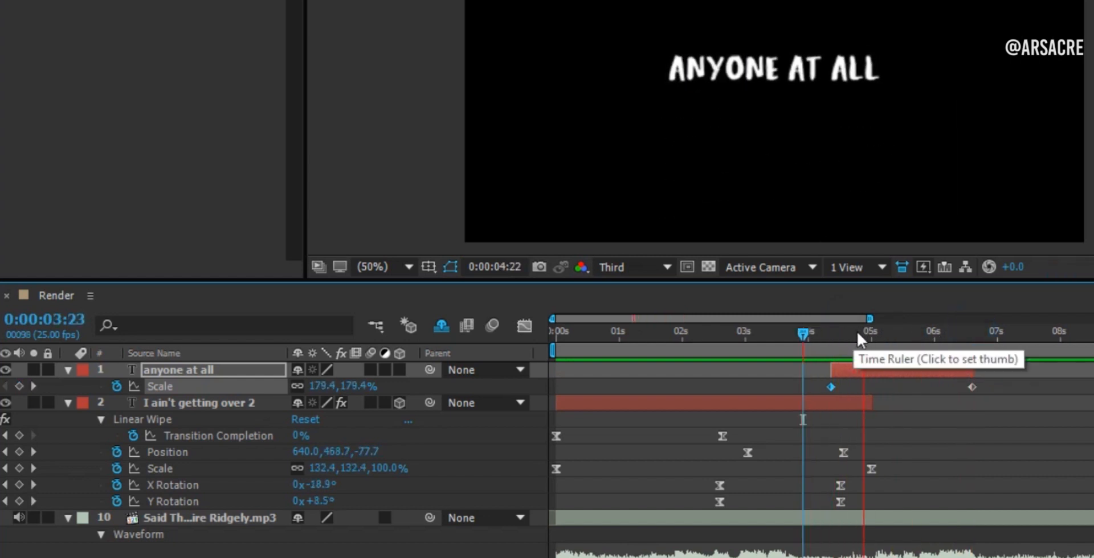
Key Position and Rotation on 'anyone at all', tilted -32° and off-screen right.
click(835, 331)
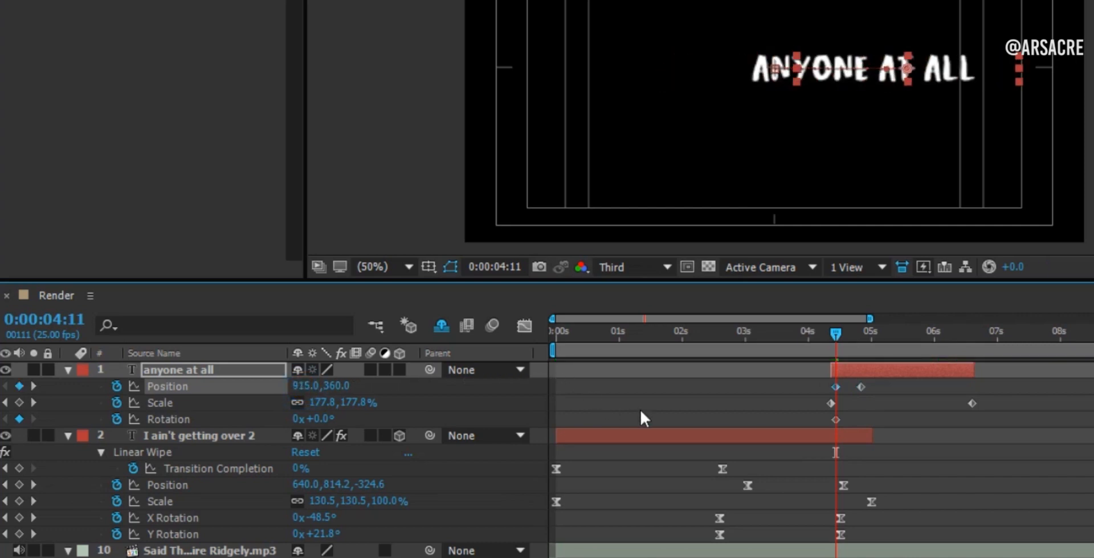
click(835, 419)
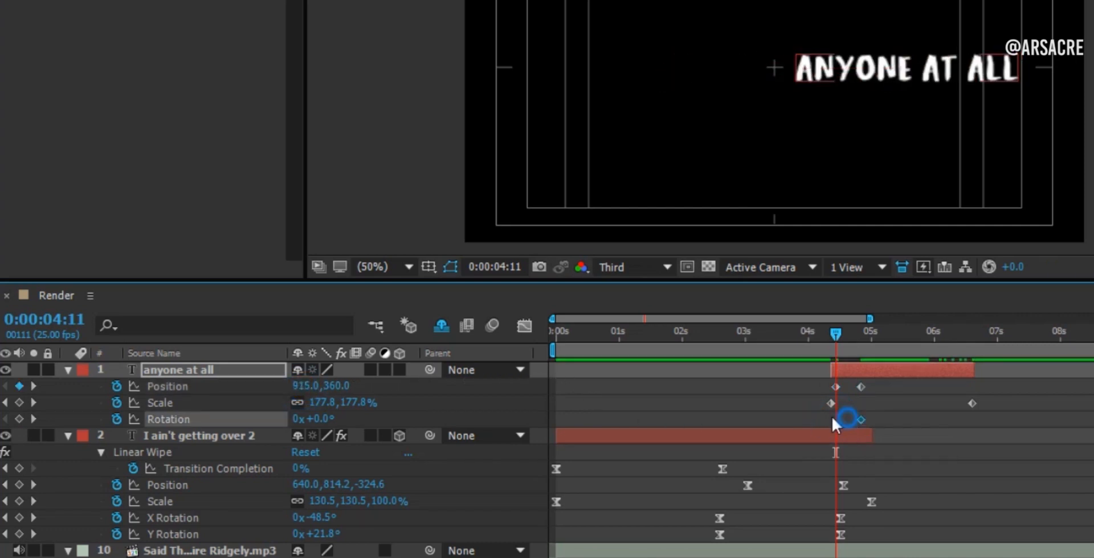
drag(844, 418, 823, 419)
text(-32)
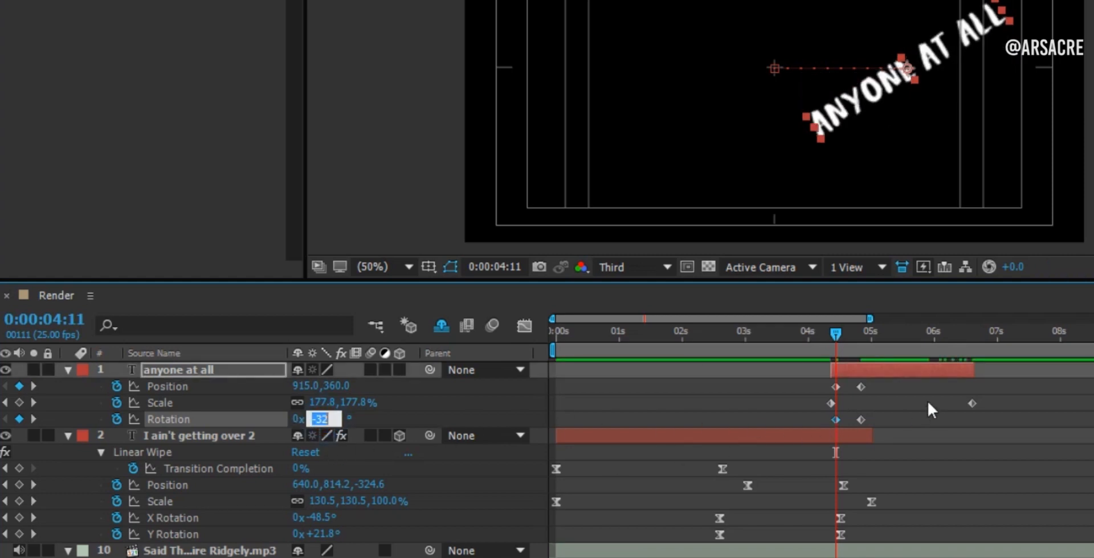
key(f9)
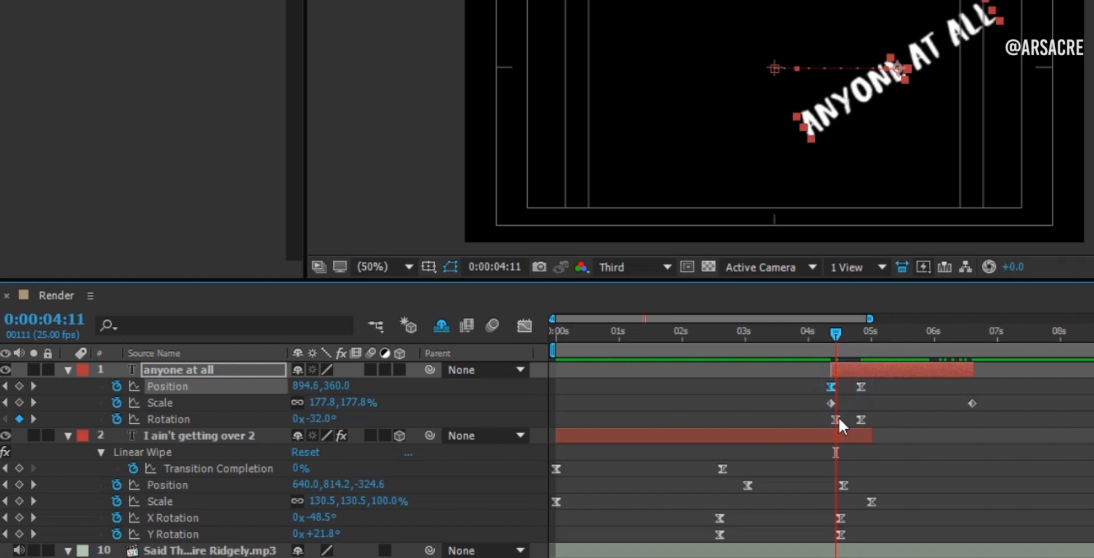
drag(834, 419, 834, 425)
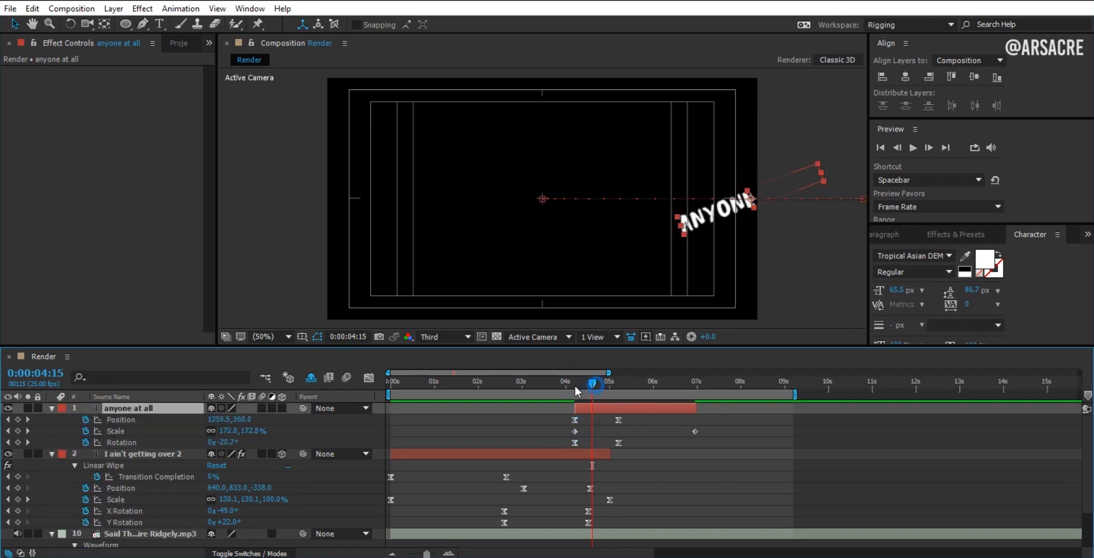
Push the entrance start further right and retime the entrance keyframes.
drag(593, 384, 544, 384)
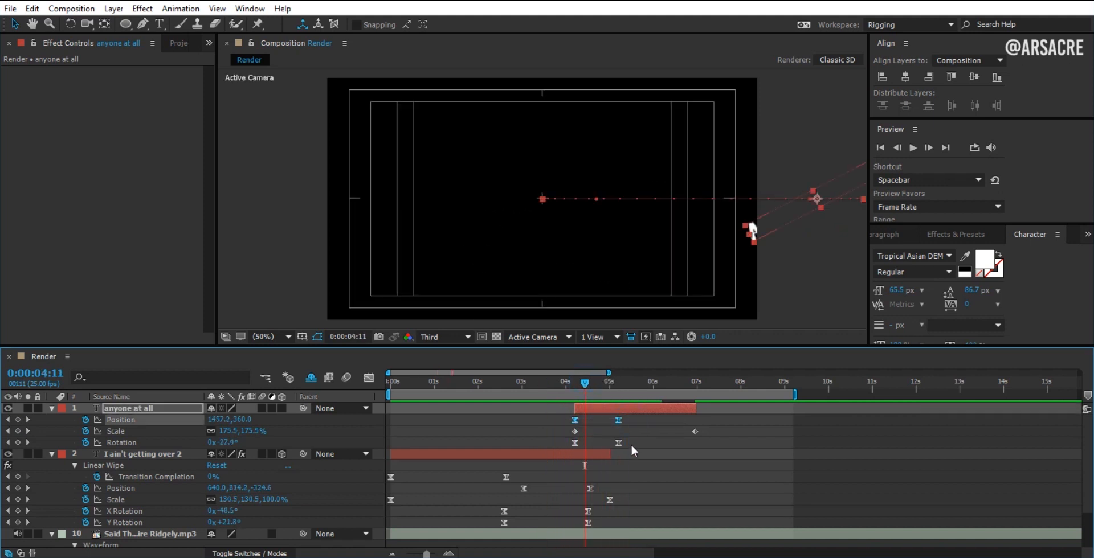
click(121, 442)
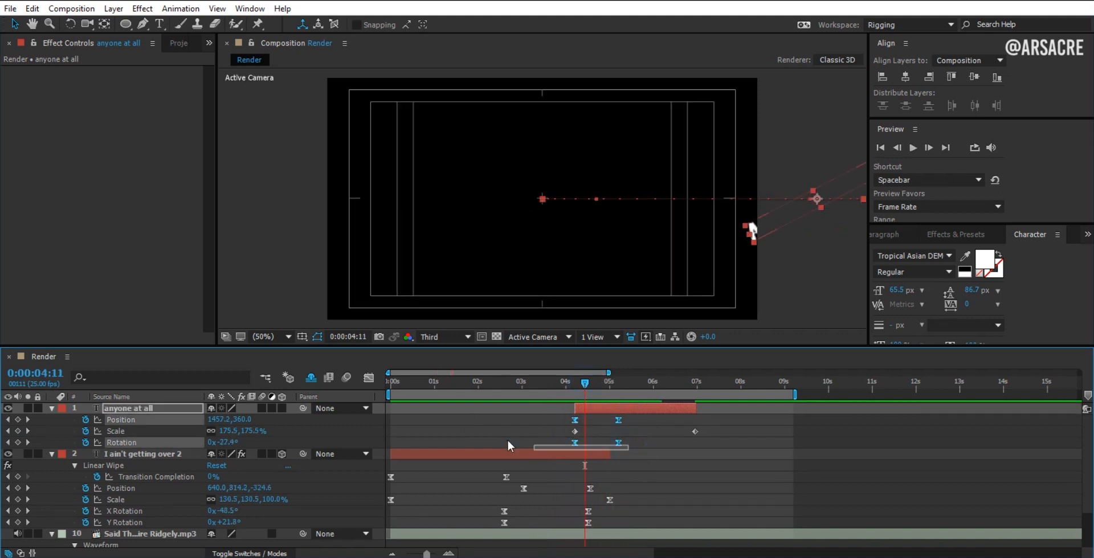
click(615, 540)
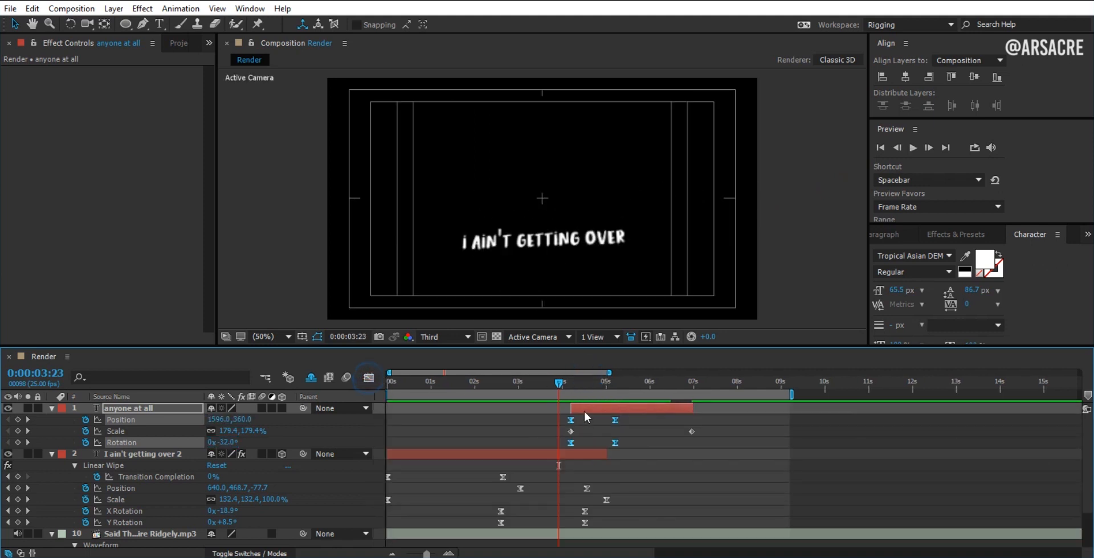
click(588, 382)
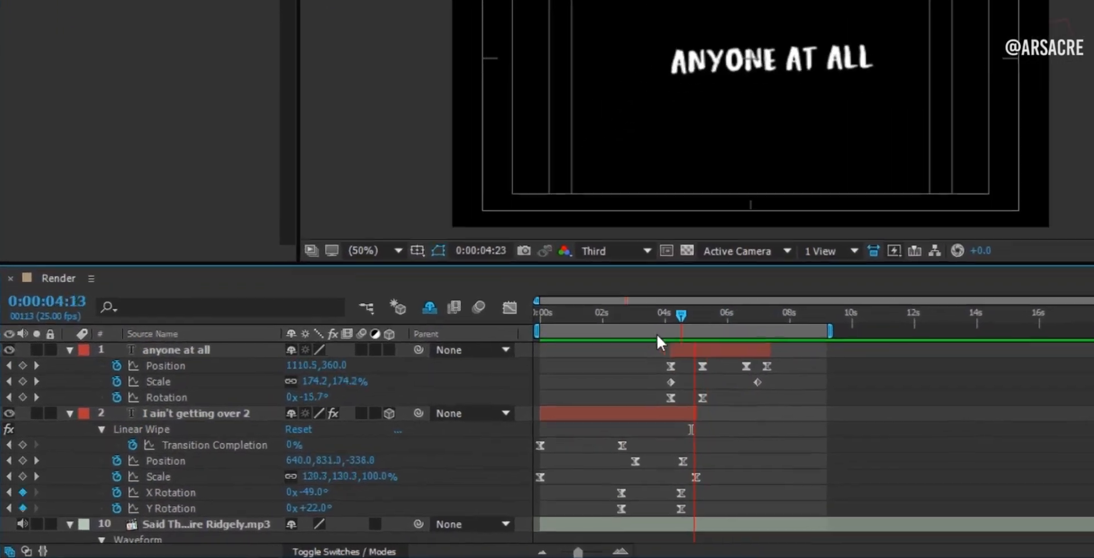
Duplicate the text layer as 'you can't pick me up' and choose its font.
key(ctrl+d)
text(you can't pick me up)
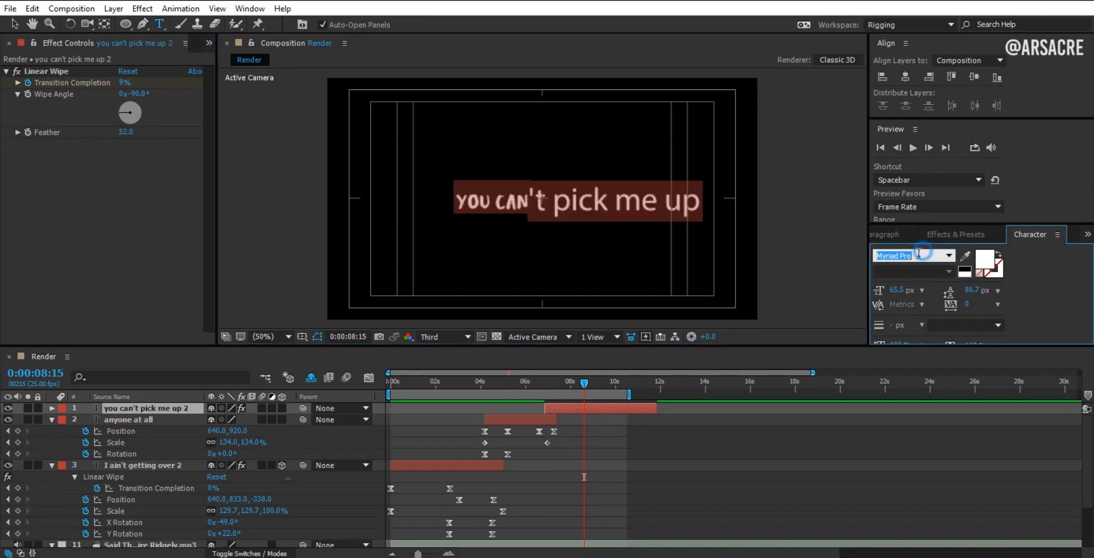
click(633, 382)
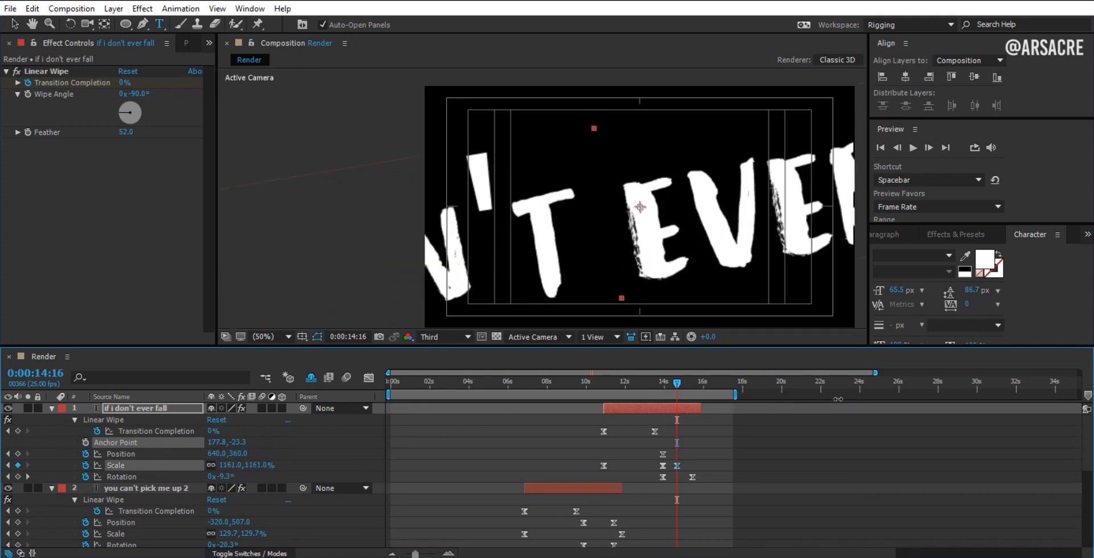
Key 'if i don't ever fall' zooming to ~1200% with tilt and a sharply eased scale curve.
drag(662, 465, 677, 465)
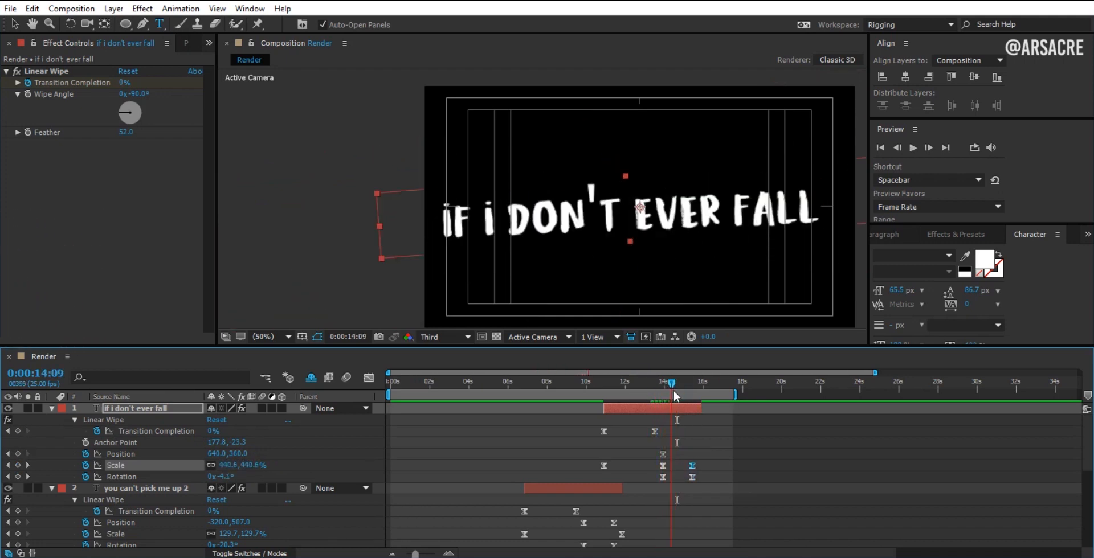
drag(671, 384, 687, 384)
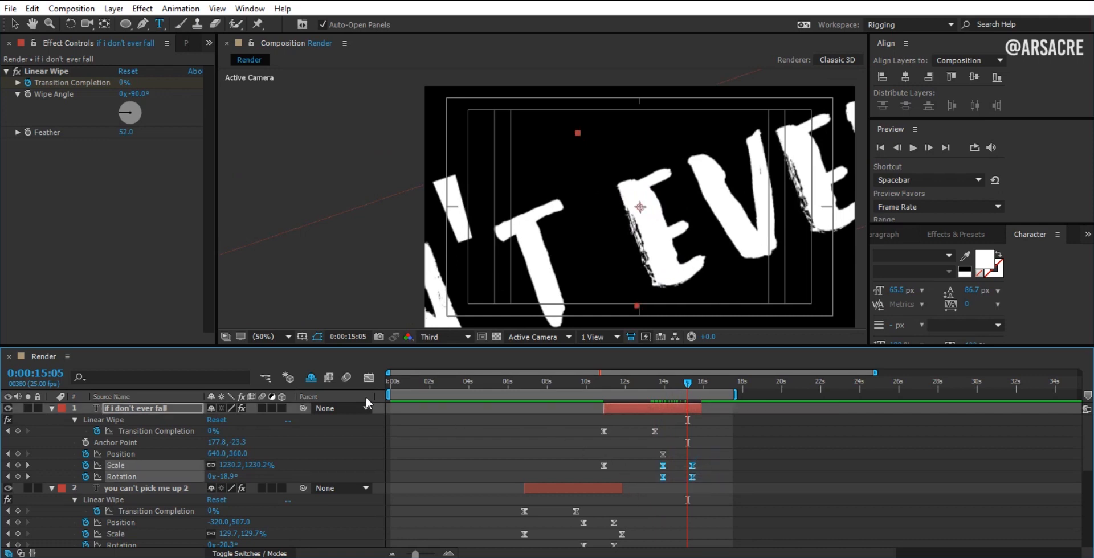
click(368, 378)
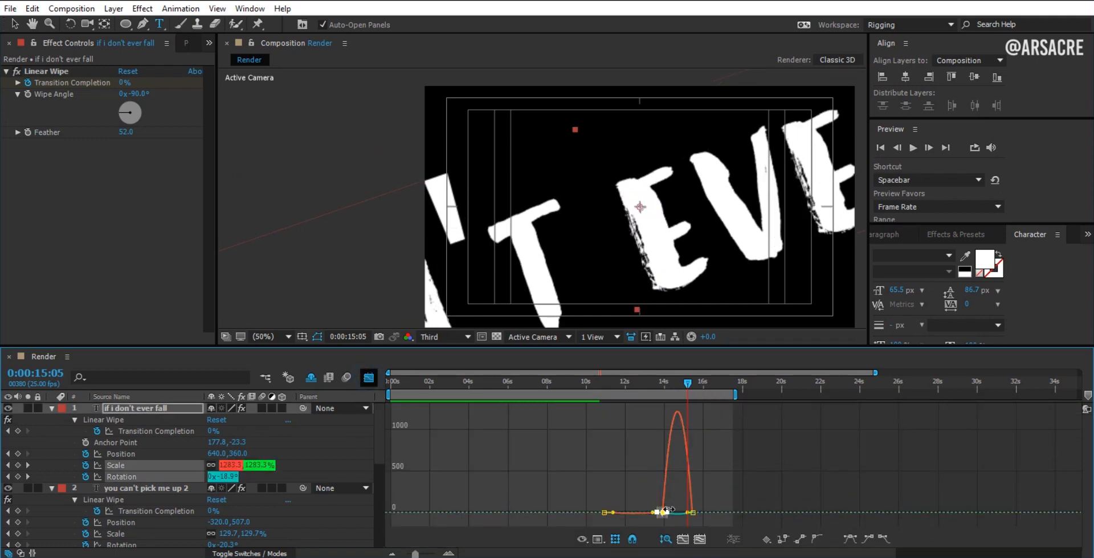
drag(666, 510, 690, 512)
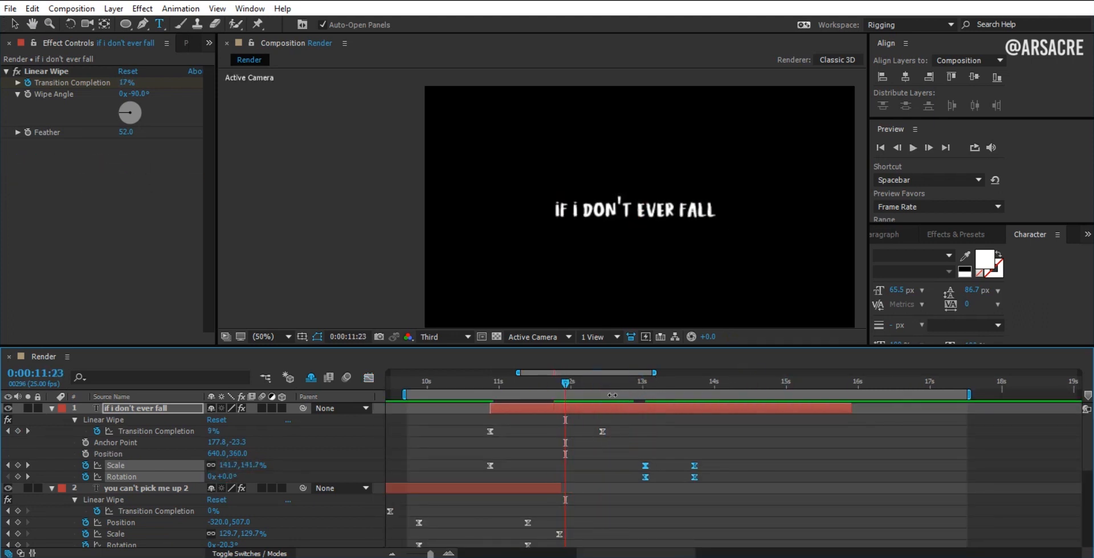
click(640, 389)
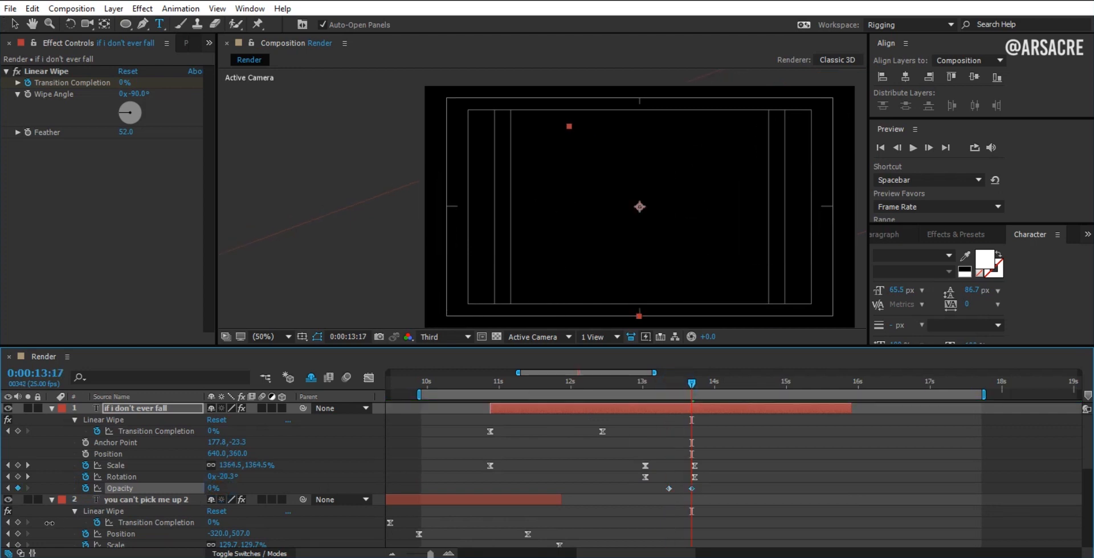
Keyframe the lyric's opacity from 100% to 0% and inspect it in the Graph Editor.
click(691, 488)
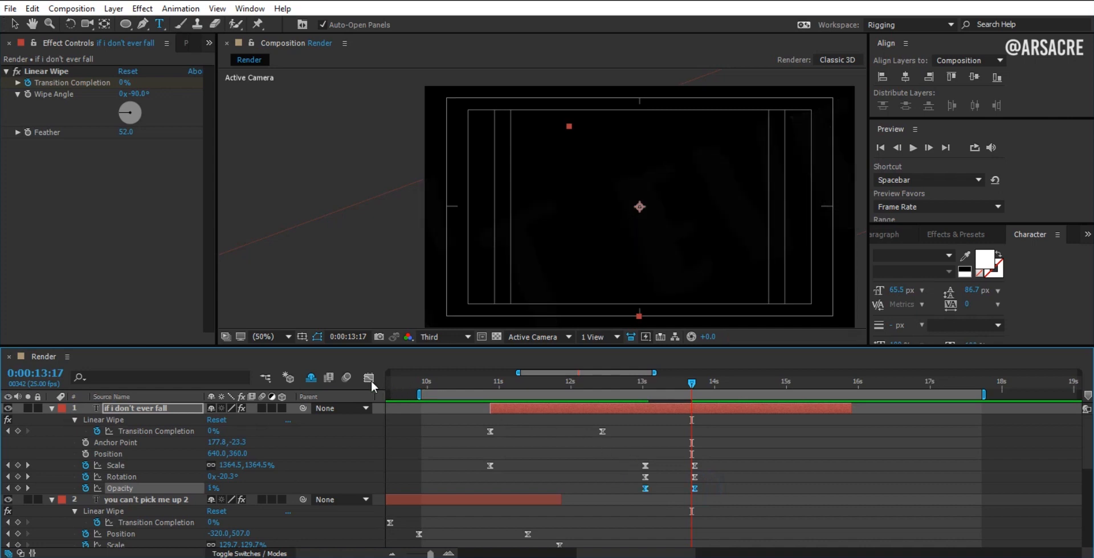
click(368, 378)
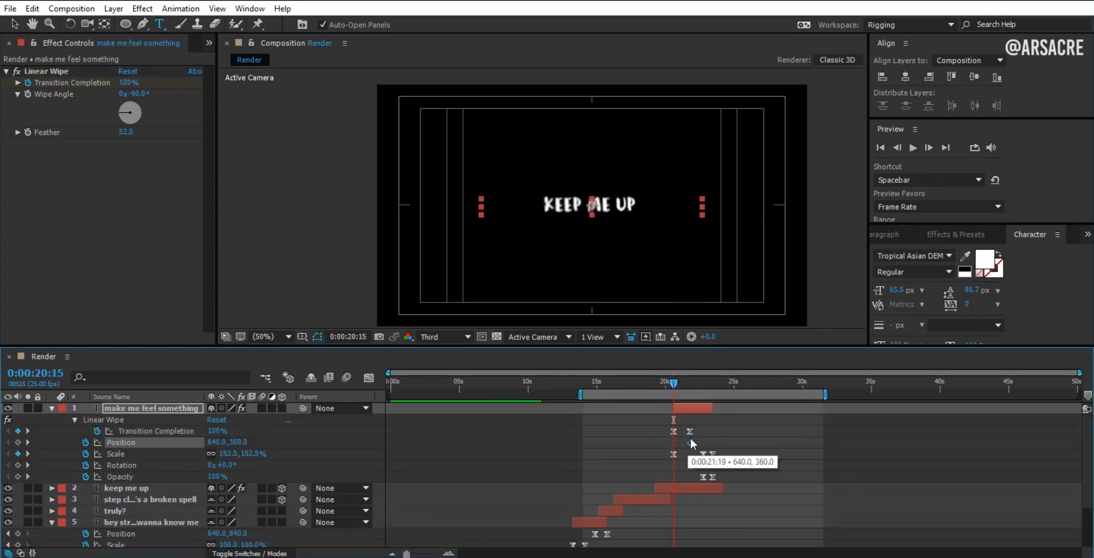
Select the later Position keyframe on the 'make me feel something' lyric layer.
click(650, 382)
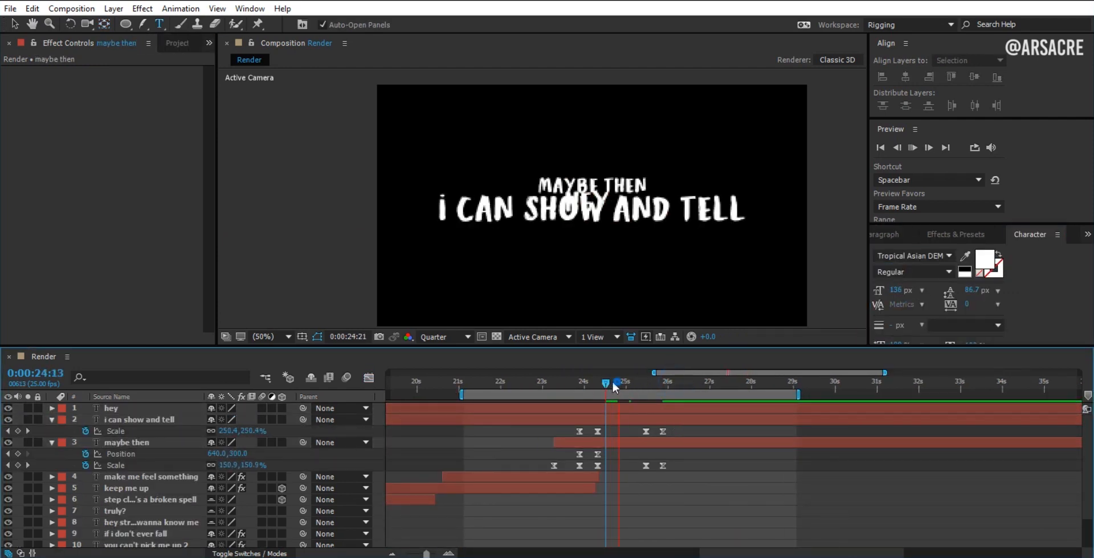
Scrub to where 'maybe then' and 'i can show and tell' shrink and 'hey' appears.
click(626, 386)
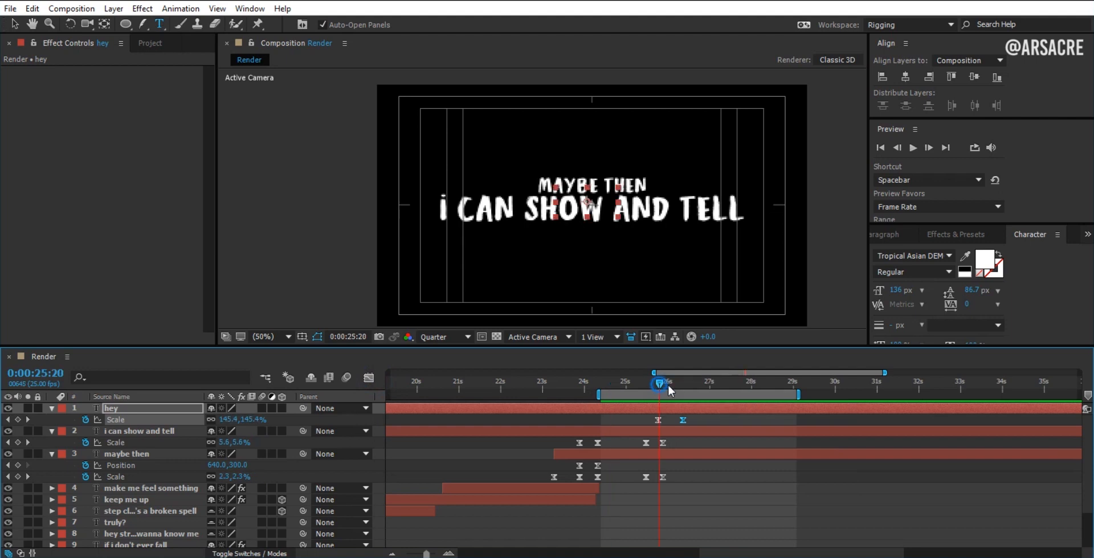
drag(656, 385, 624, 385)
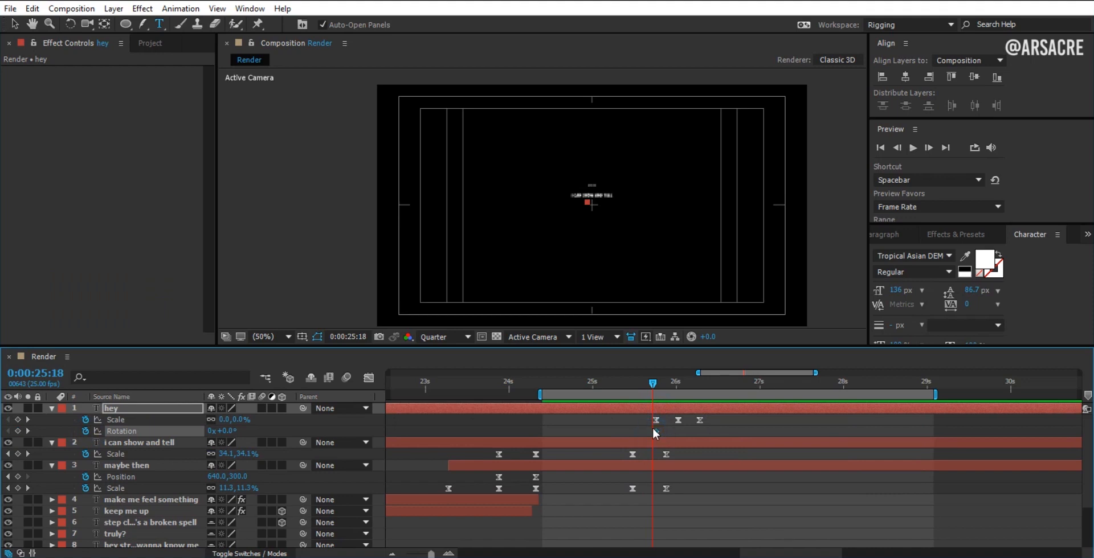
Add Rotation keyframes (+2.5° to 0°) to 'hey', retime them, and preview the pop-in.
click(678, 382)
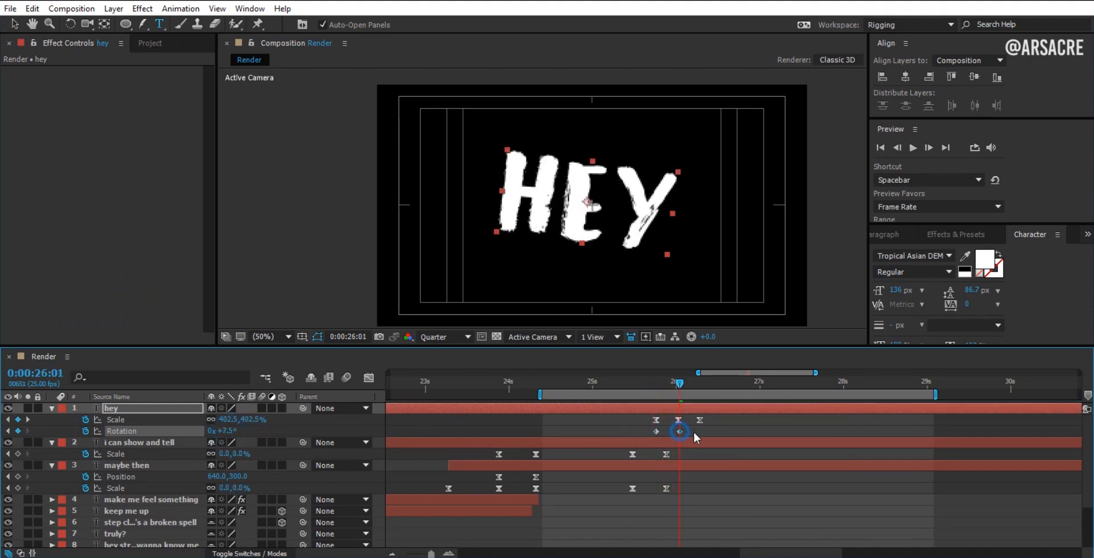
drag(677, 384, 608, 384)
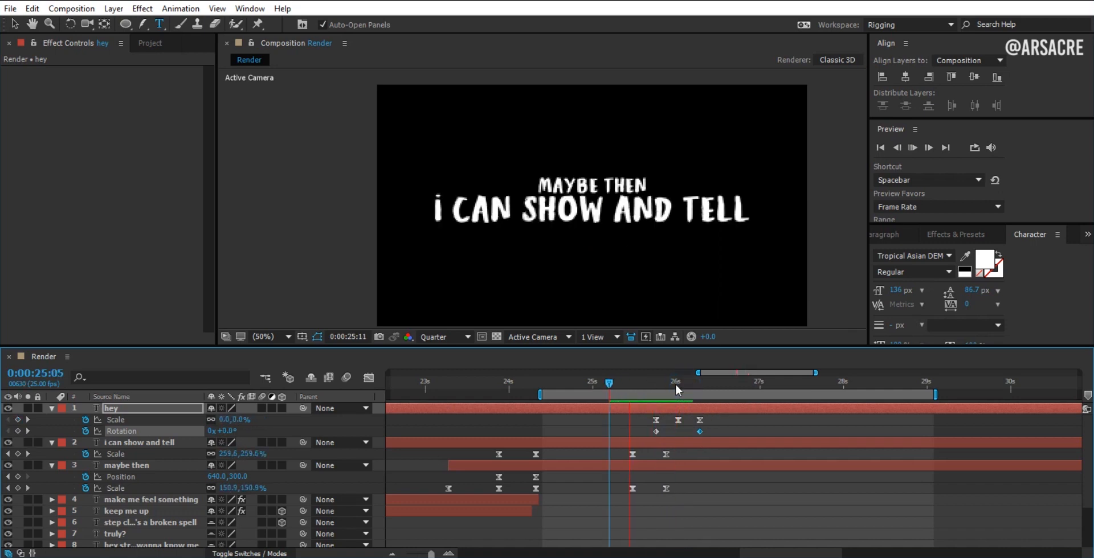
click(609, 382)
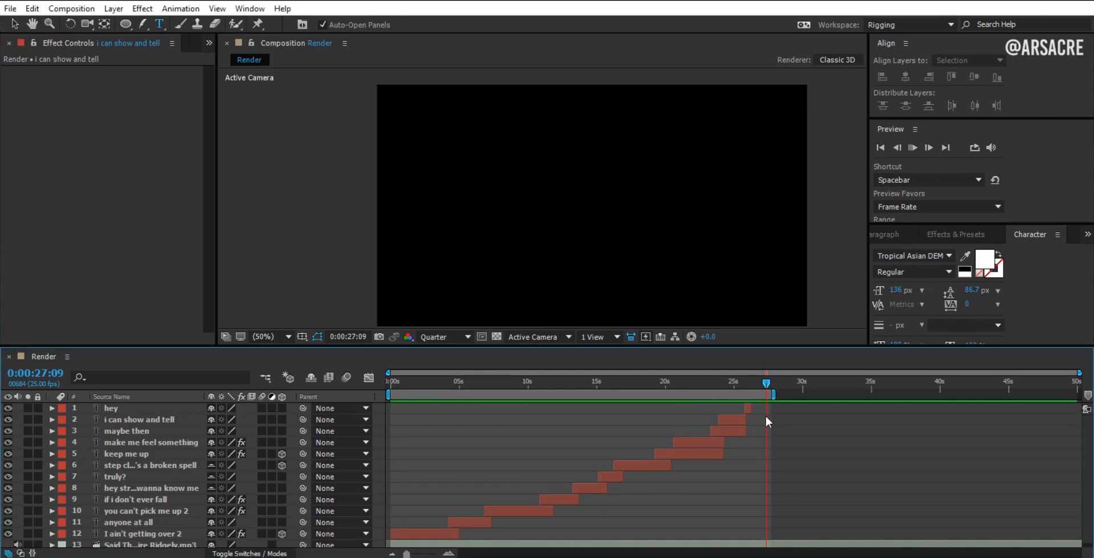
Move the playhead back to about 12 seconds to review the staggered lyric layers.
click(407, 382)
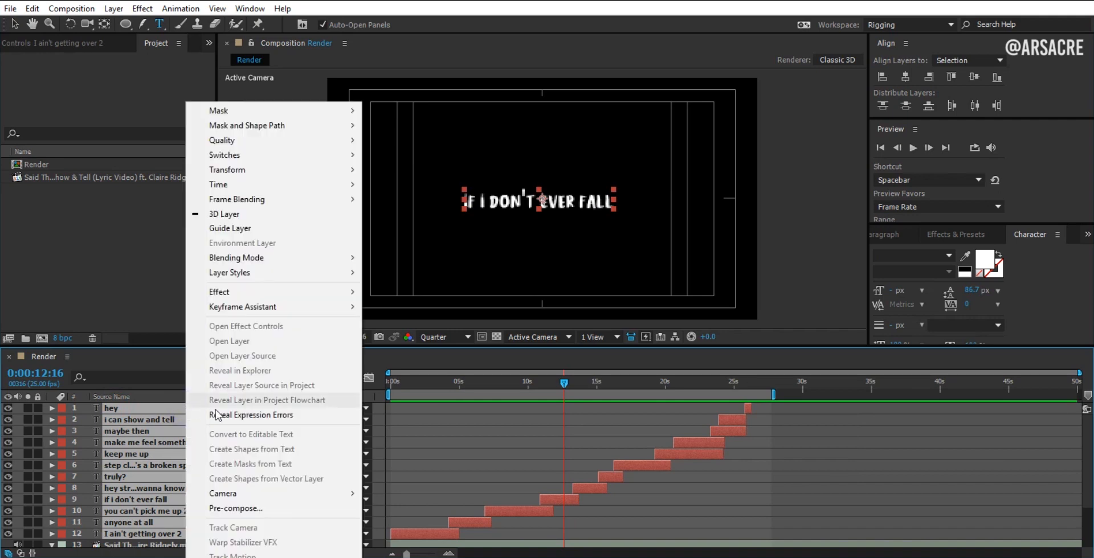
Name the pre-composed lyric composition 'Text 1' and confirm it.
click(235, 509)
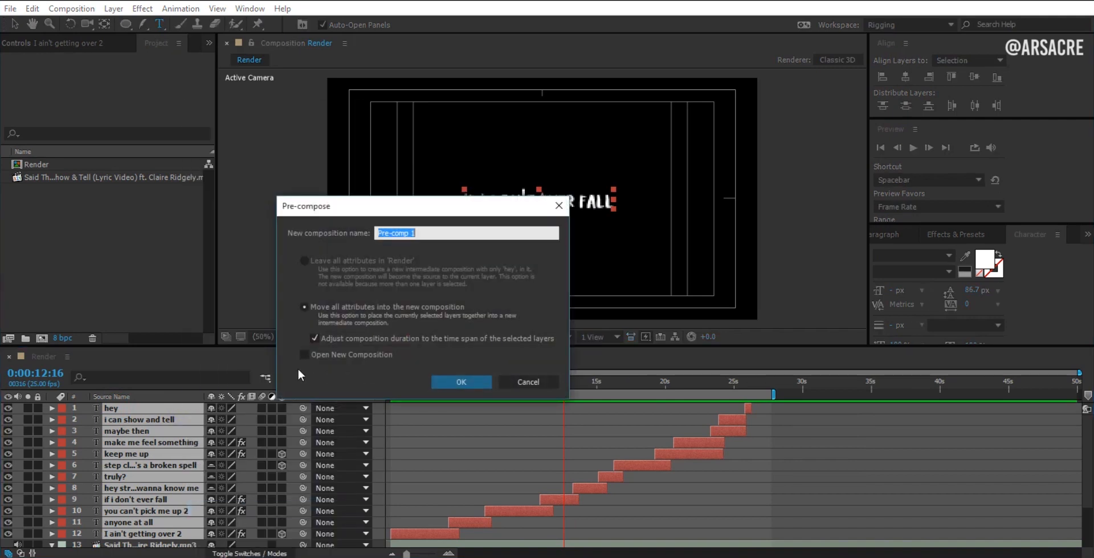
text(text1)
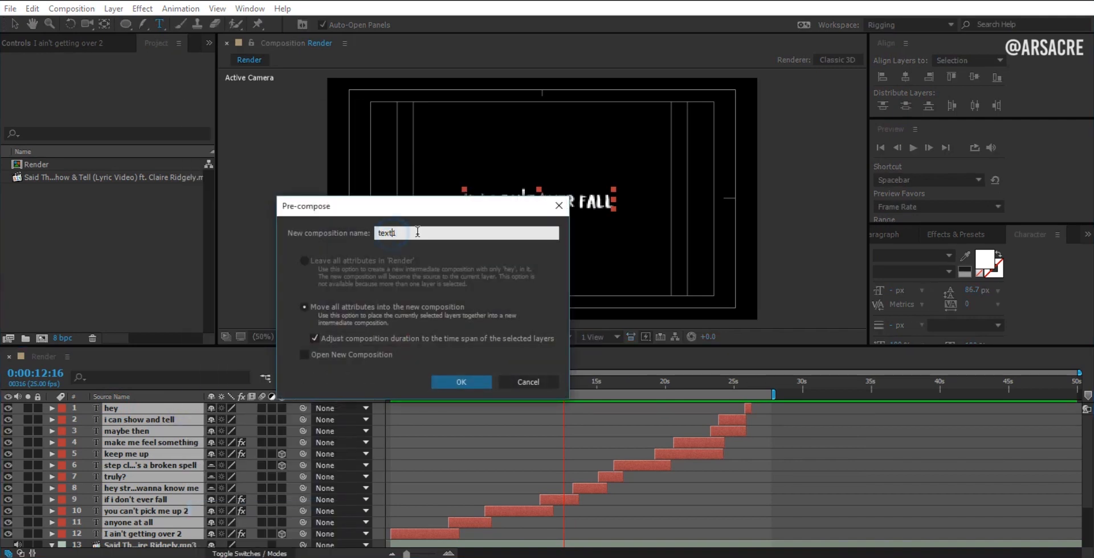
text(Text 1)
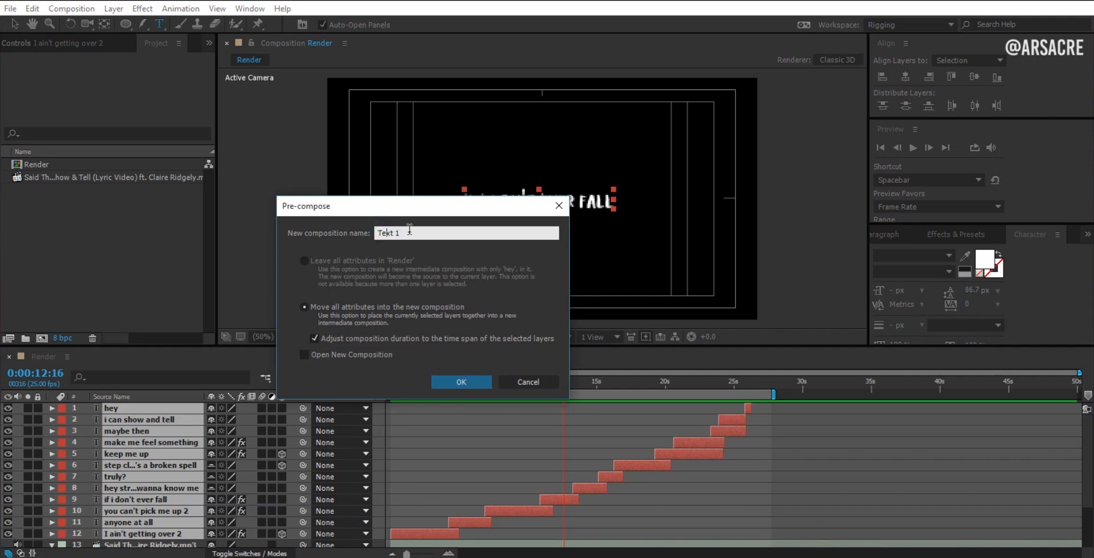
click(461, 381)
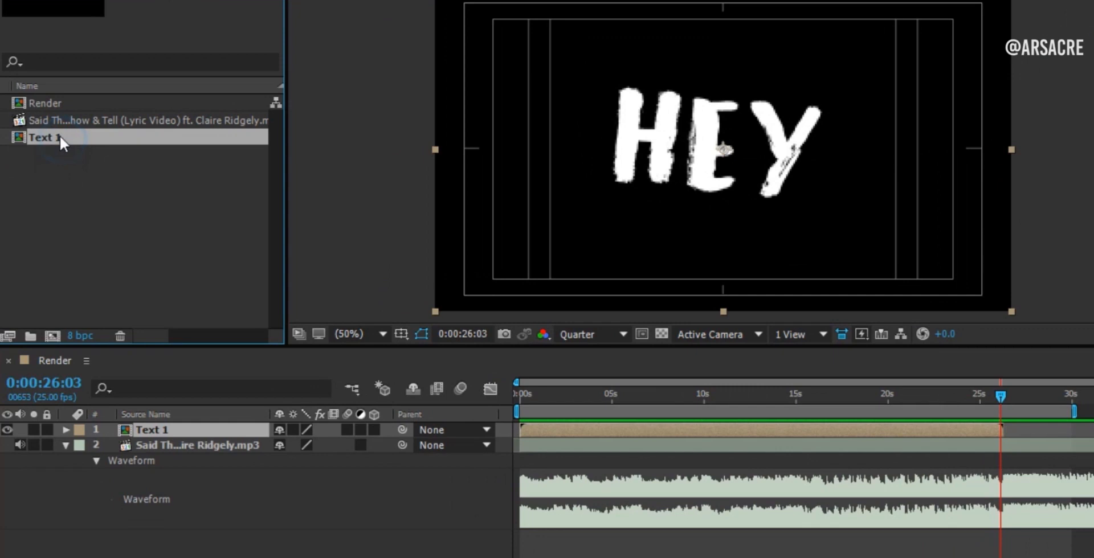
Duplicate Text 1 as Text 2 and delete its 'hey' layer.
key(ctrl+d)
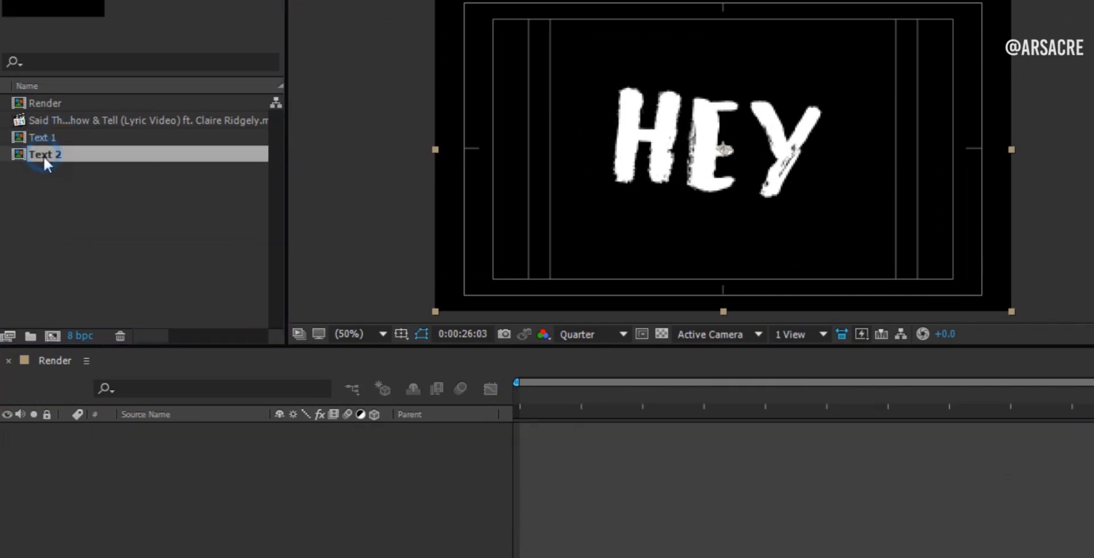
double_click(45, 154)
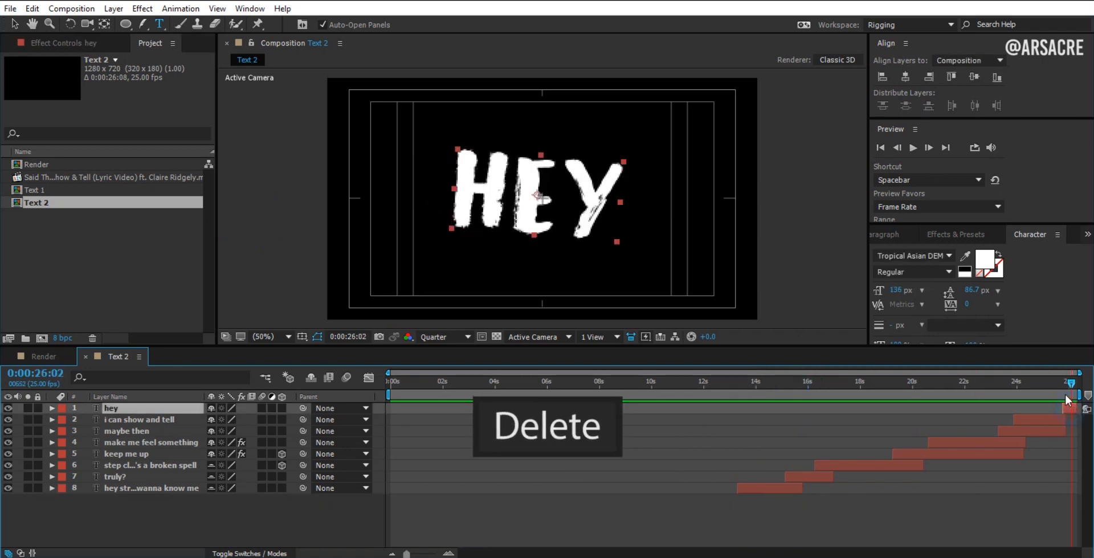
key(Delete)
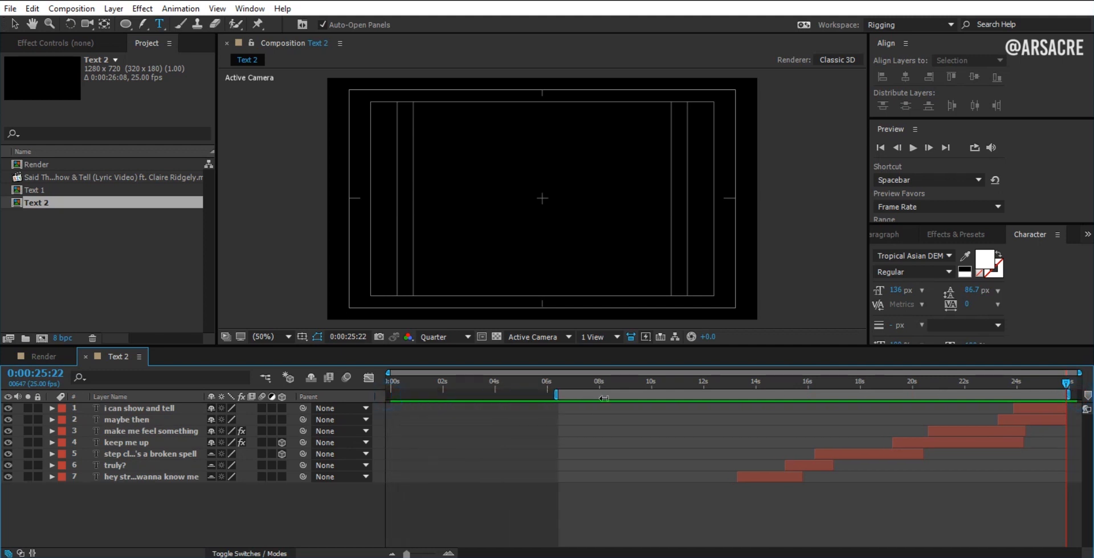
Trim Text 2 to the work area, save, and add it to Render.
right_click(736, 397)
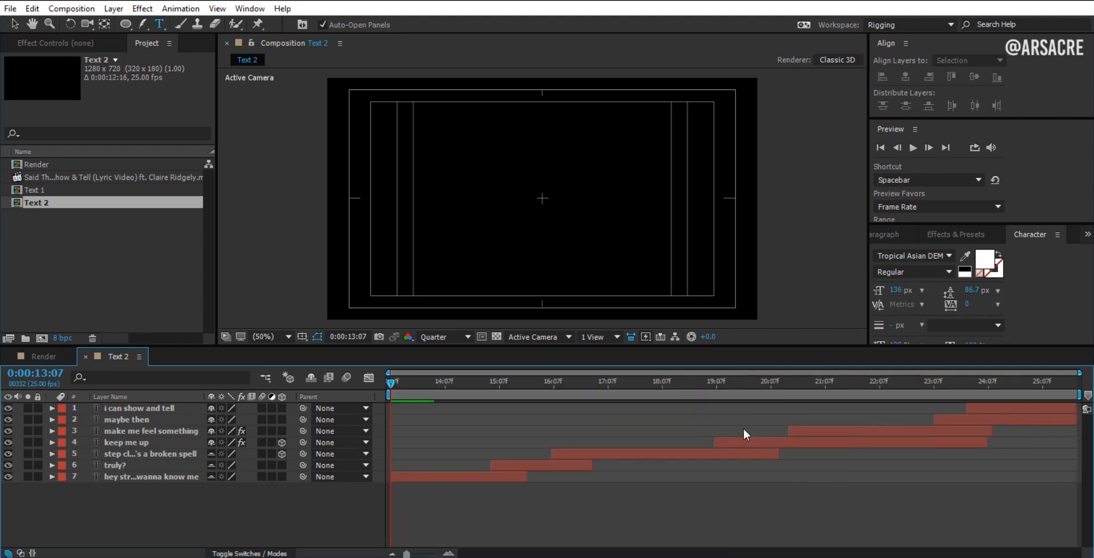
key(ctrl+s)
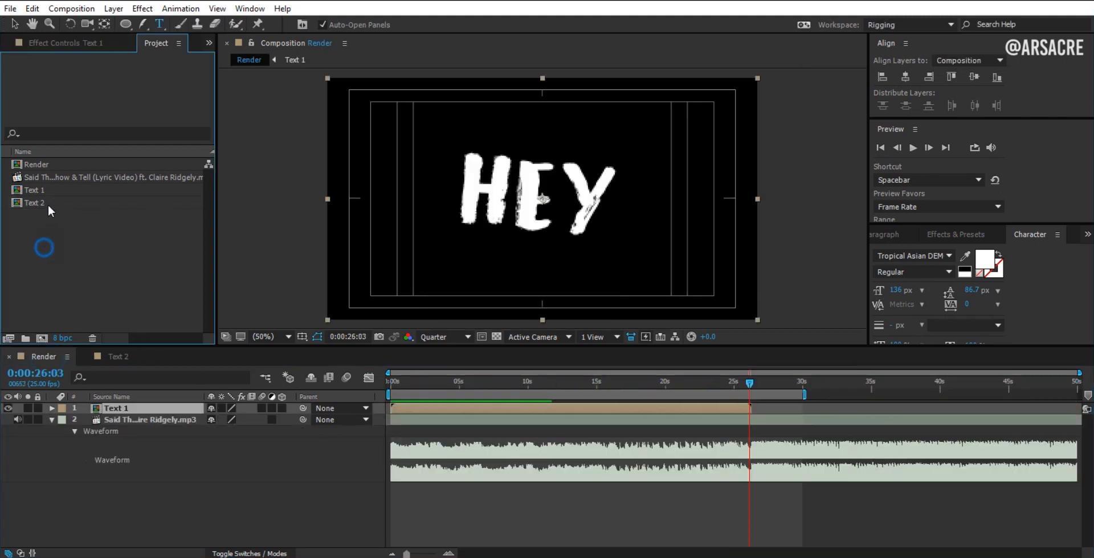
click(37, 202)
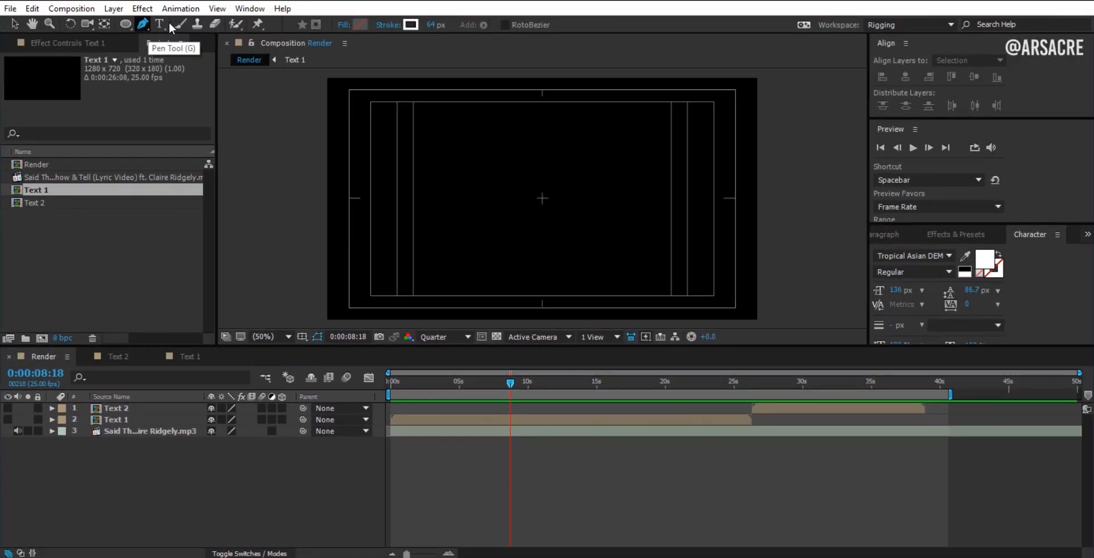
Select the Pen tool and set new shape Fill to None.
click(360, 24)
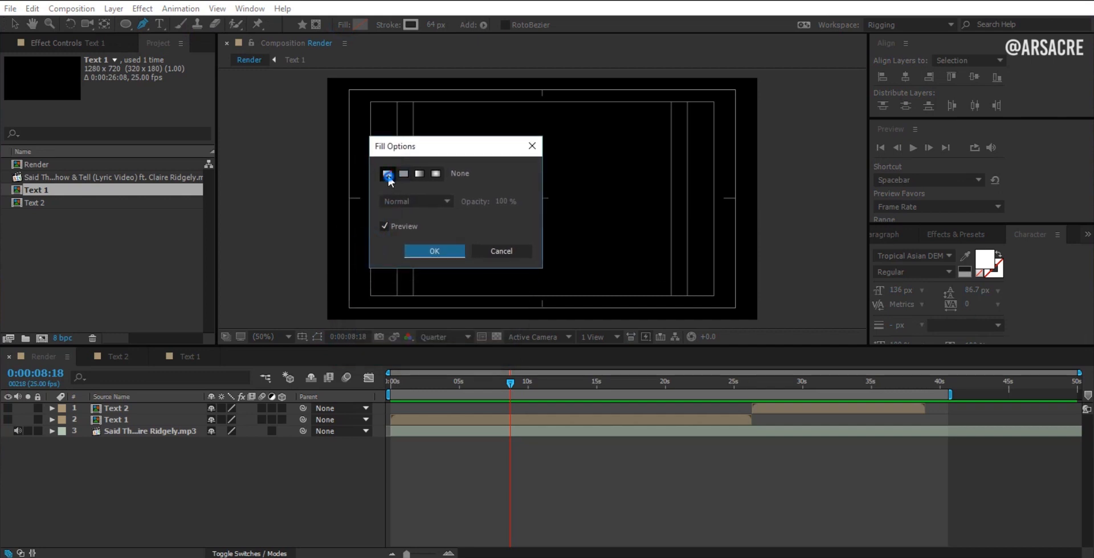
click(432, 250)
text(line)
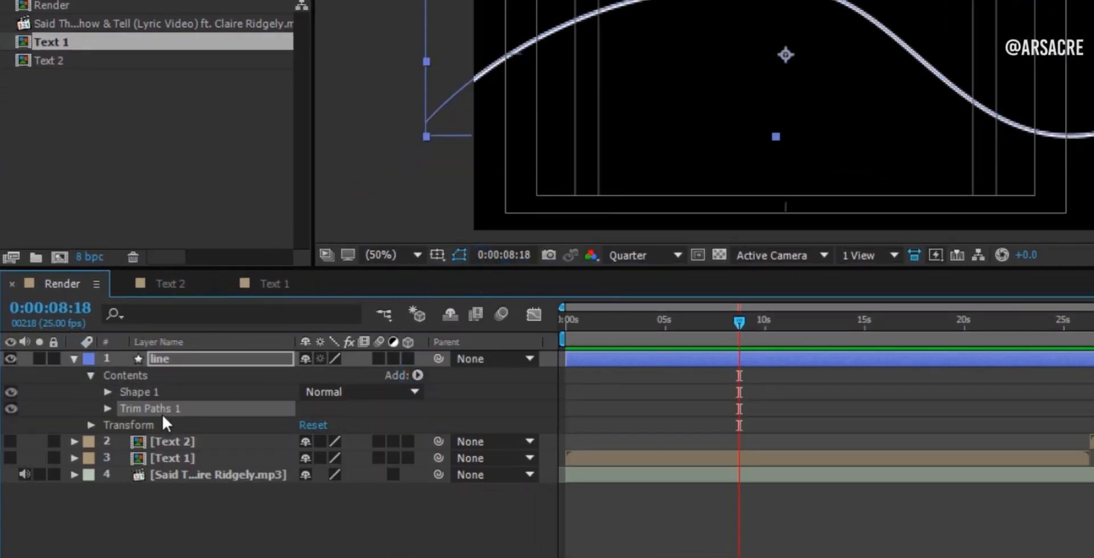
Keyframe Trim Paths on 'line' from 0 to 100% with Easy Ease, then draw 'line 2'.
click(107, 408)
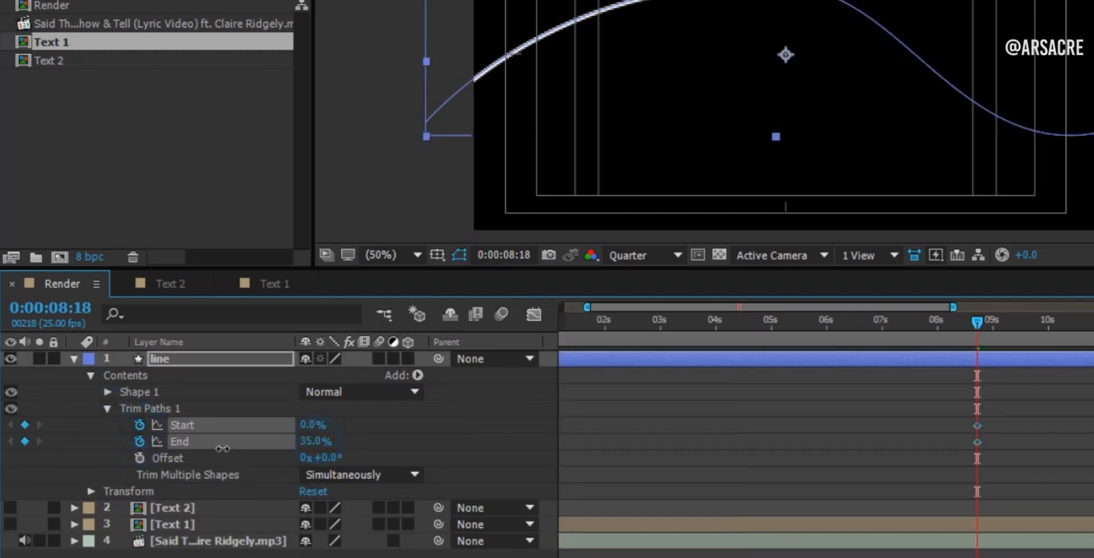
click(1044, 322)
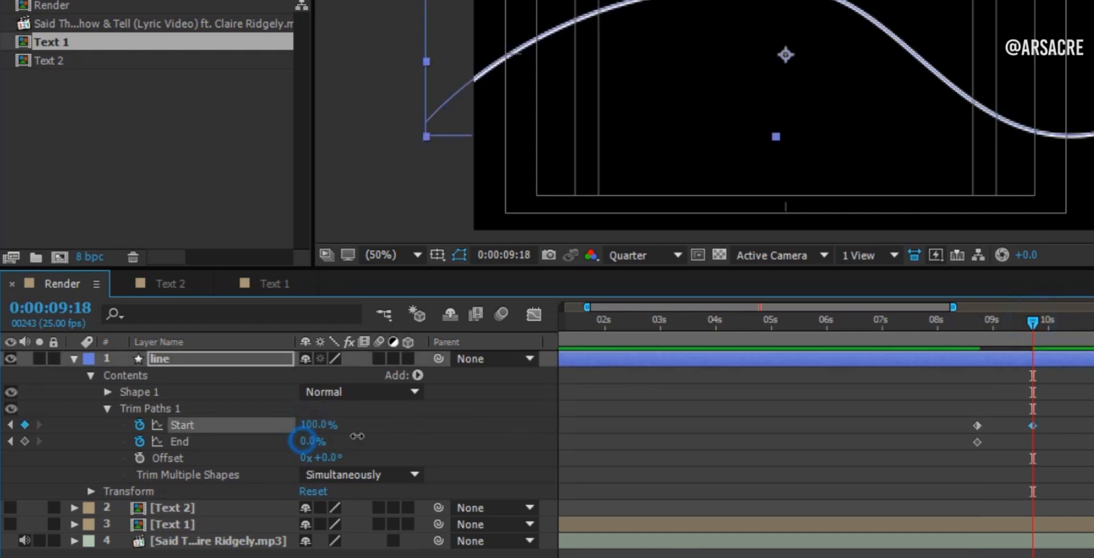
key(f9)
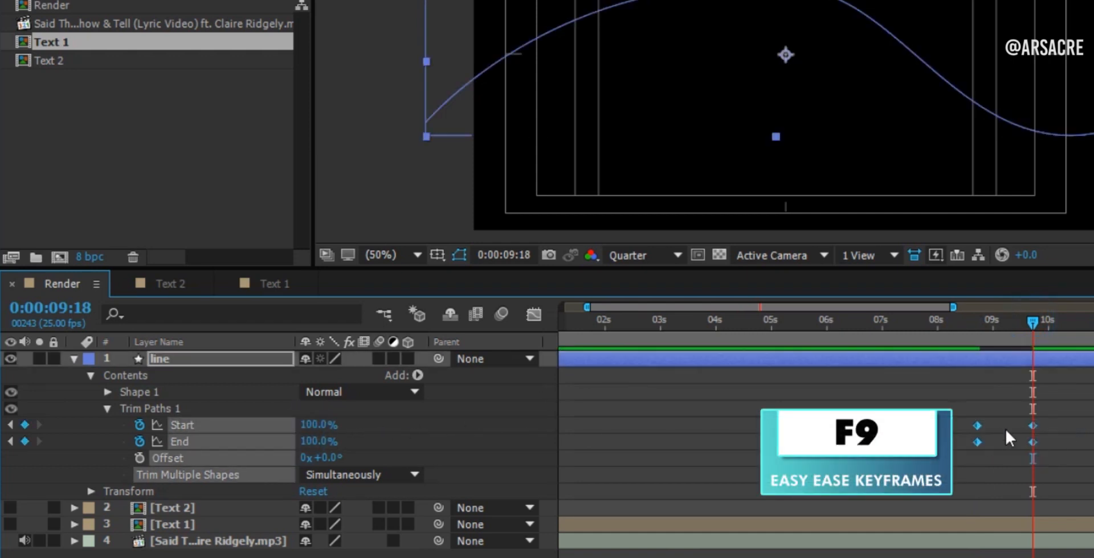
key(F9)
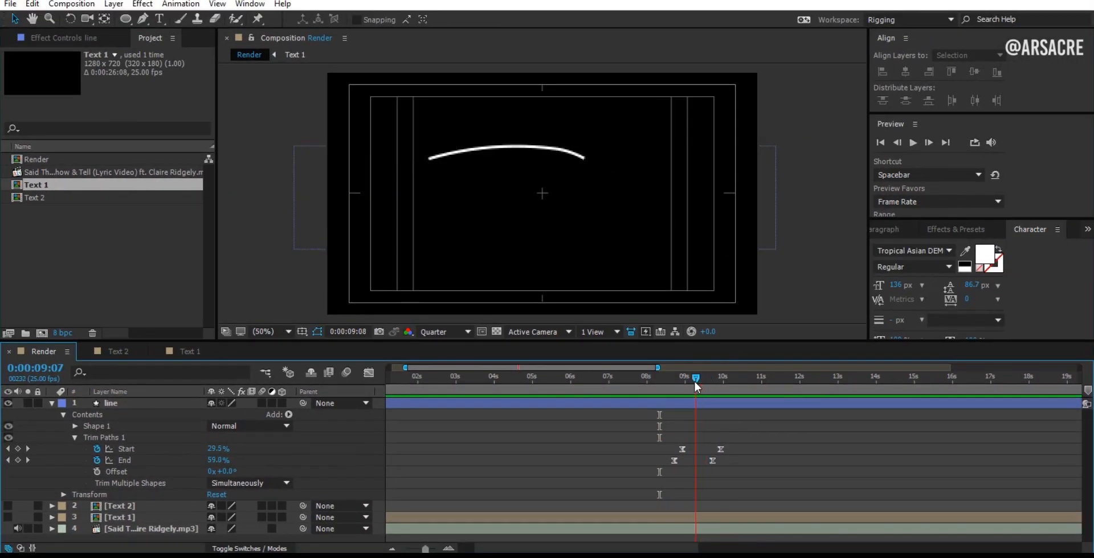
click(139, 24)
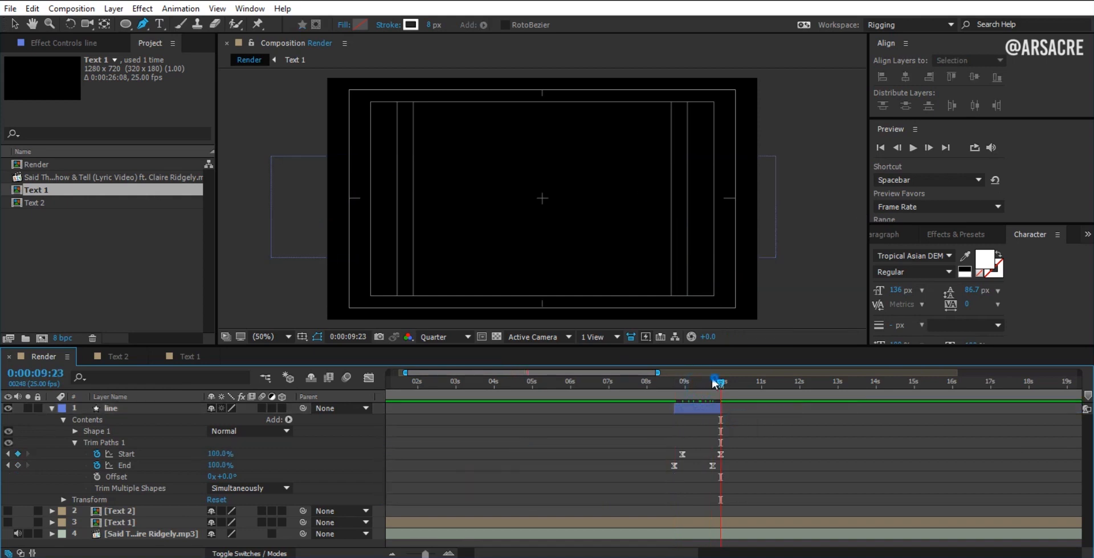
click(678, 382)
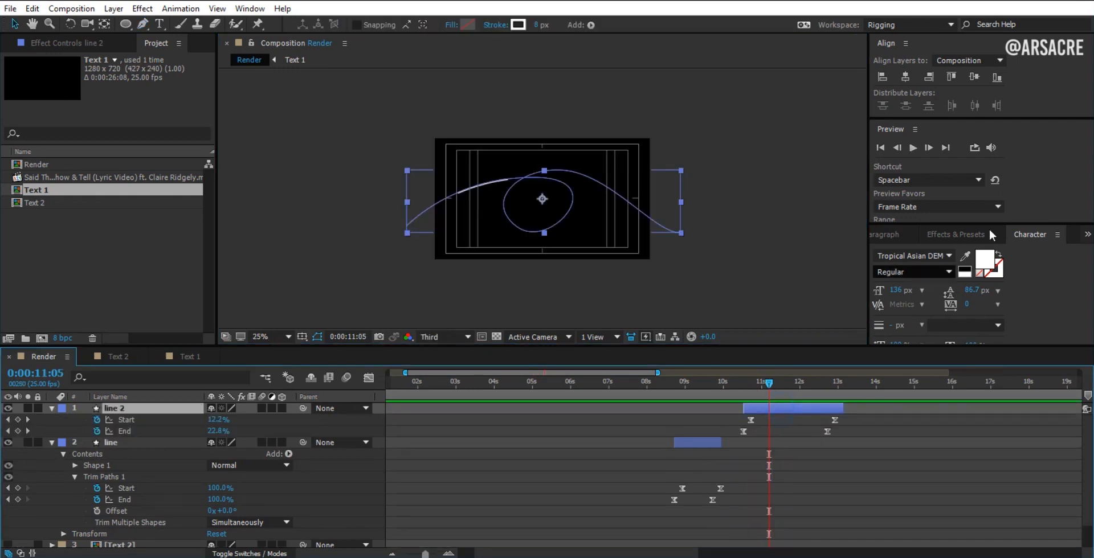
Apply Roughen Edges to 'line 2' and paste the effect onto 'line'.
text(roughen edges)
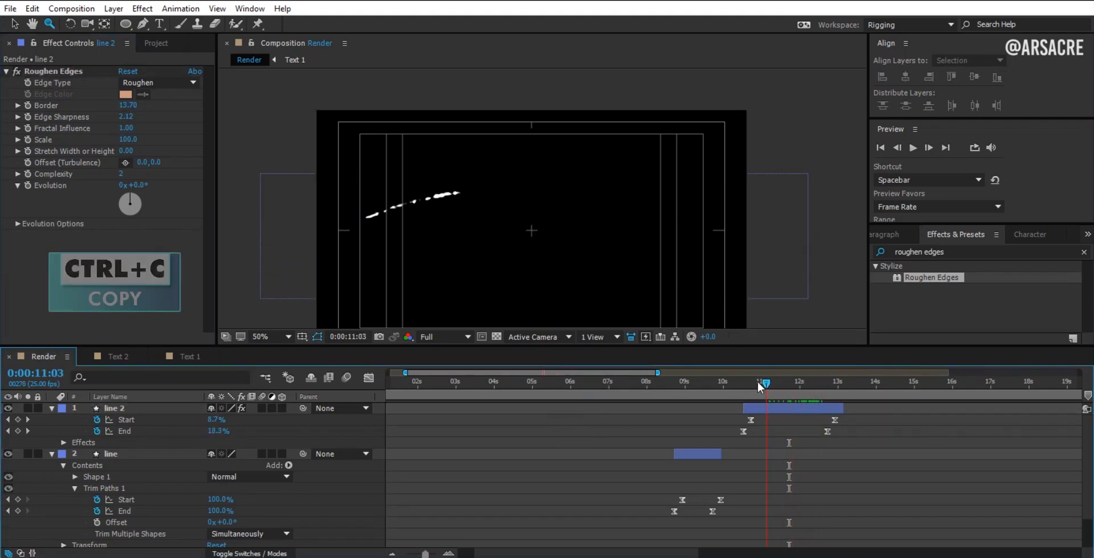
key(ctrl+v)
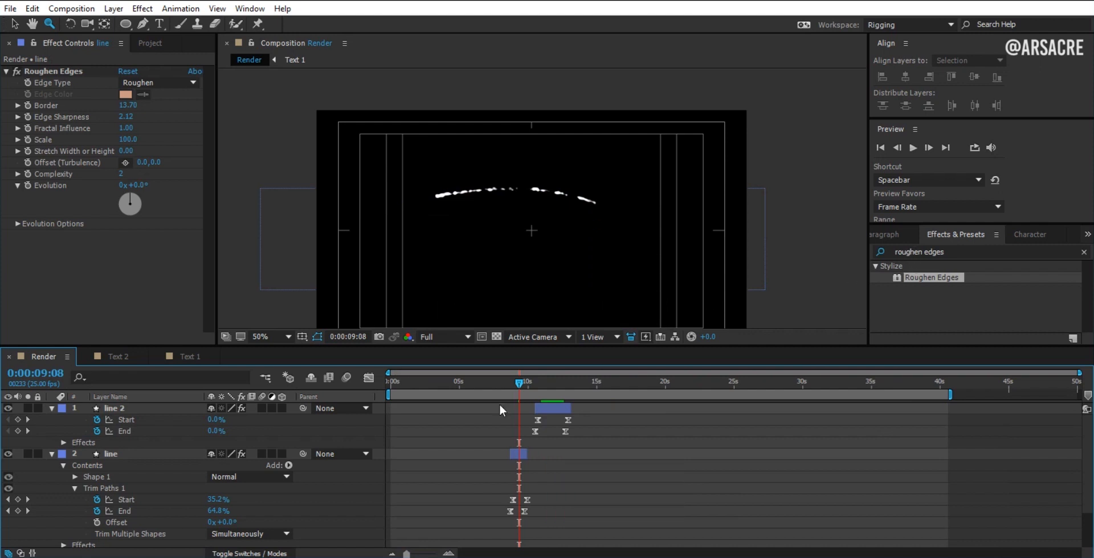
click(497, 381)
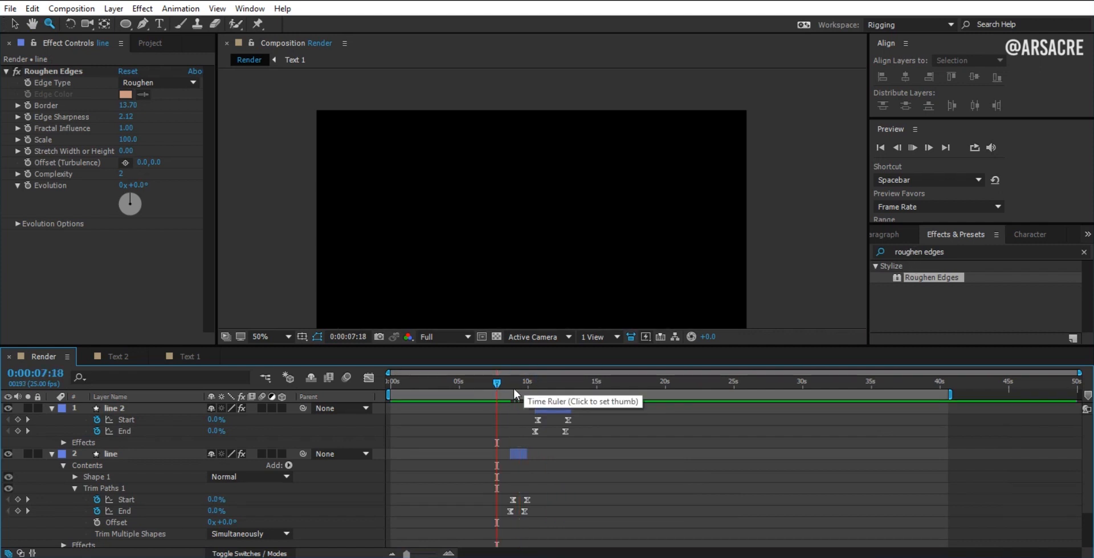
click(527, 382)
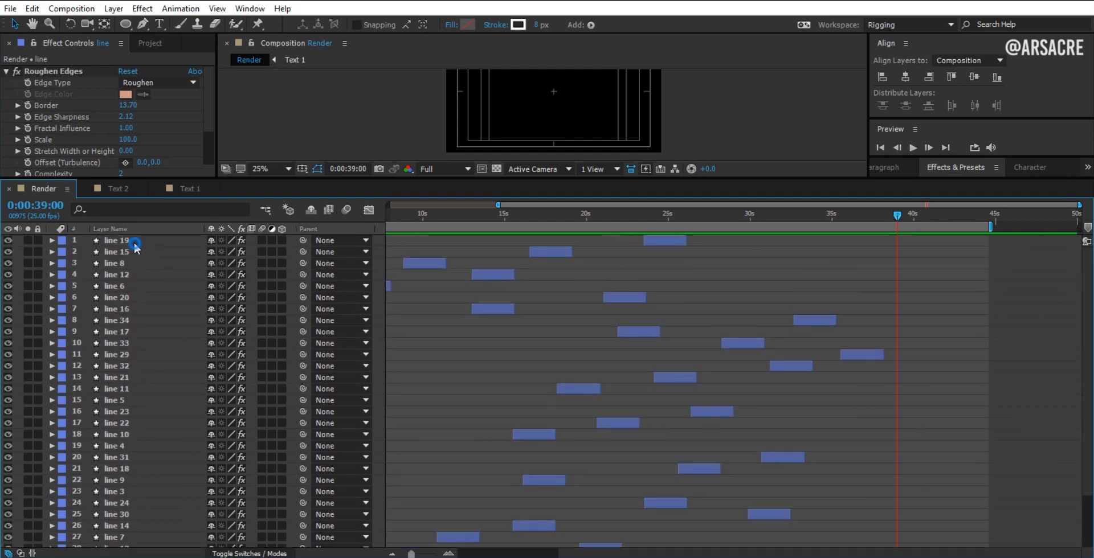
Open Pre-compose for all the roughened line layers and select the default name.
right_click(136, 248)
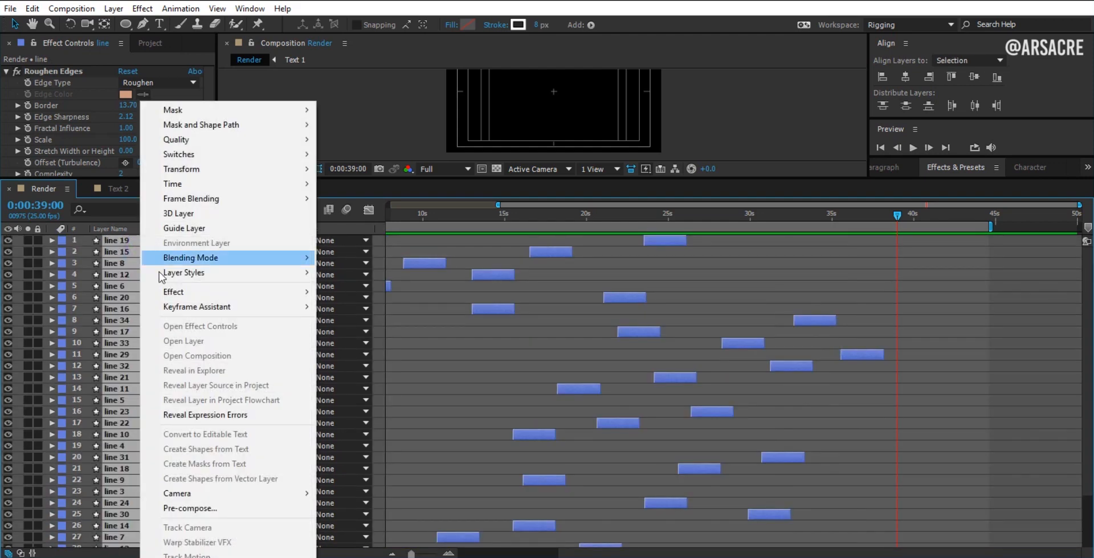
click(189, 508)
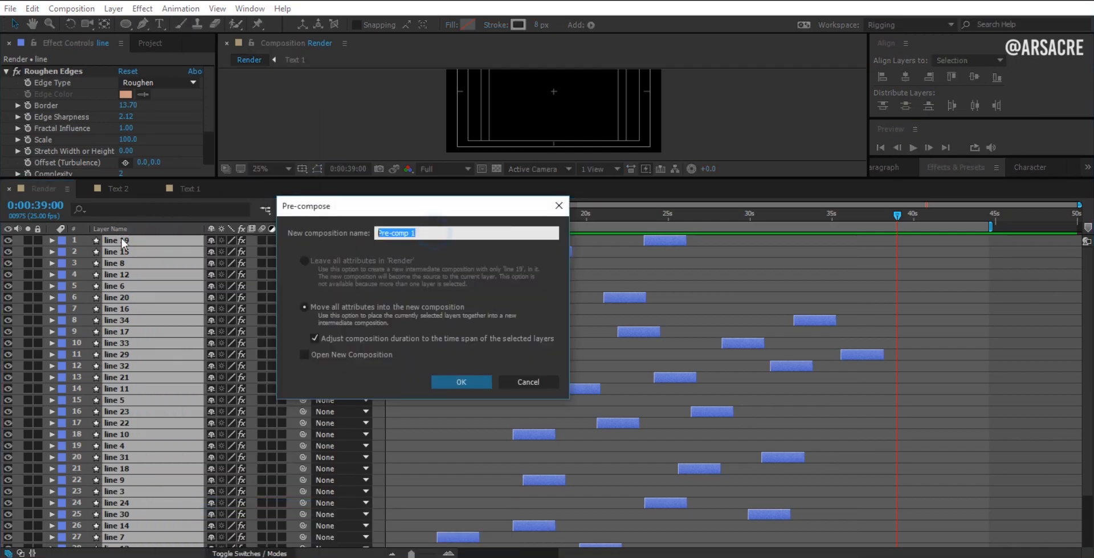
click(460, 382)
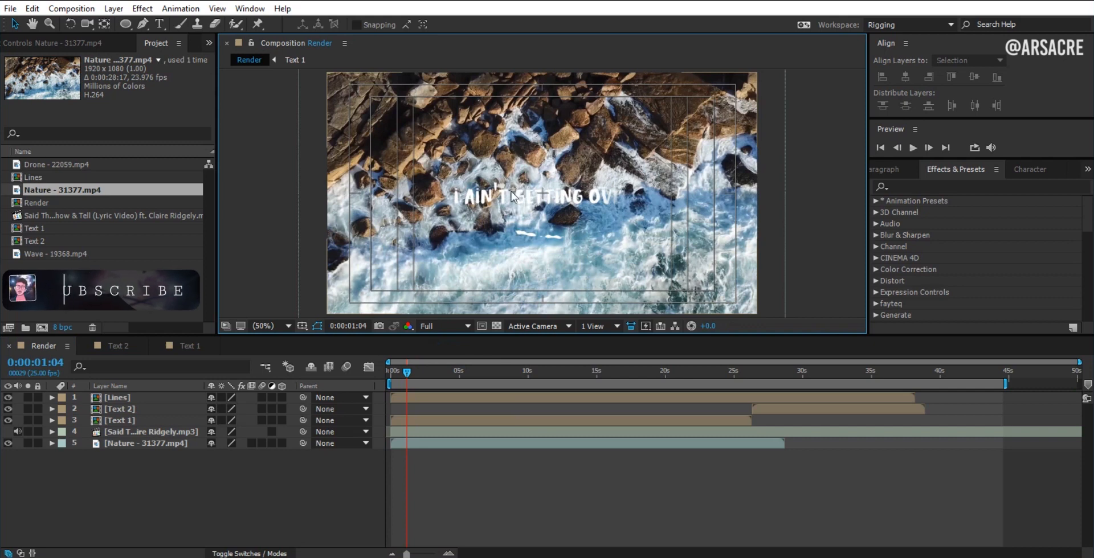
Select the Text 1 layer and search Effects & Presets for Drop Shadow.
click(119, 419)
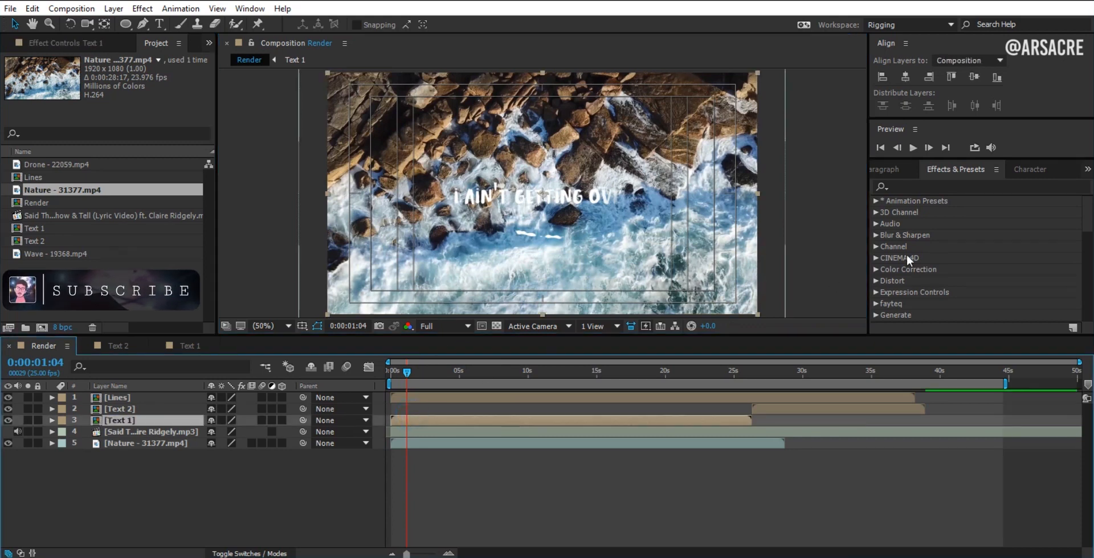
text(drop sha)
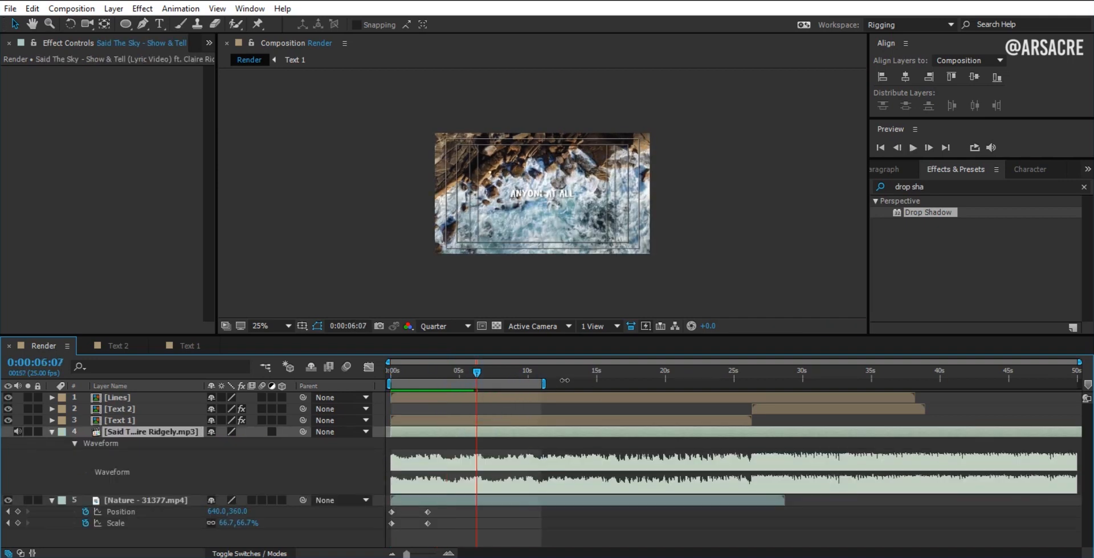
Select both Nature clip Scale keyframes near 13 s, ease them, and preview the zoom.
click(531, 370)
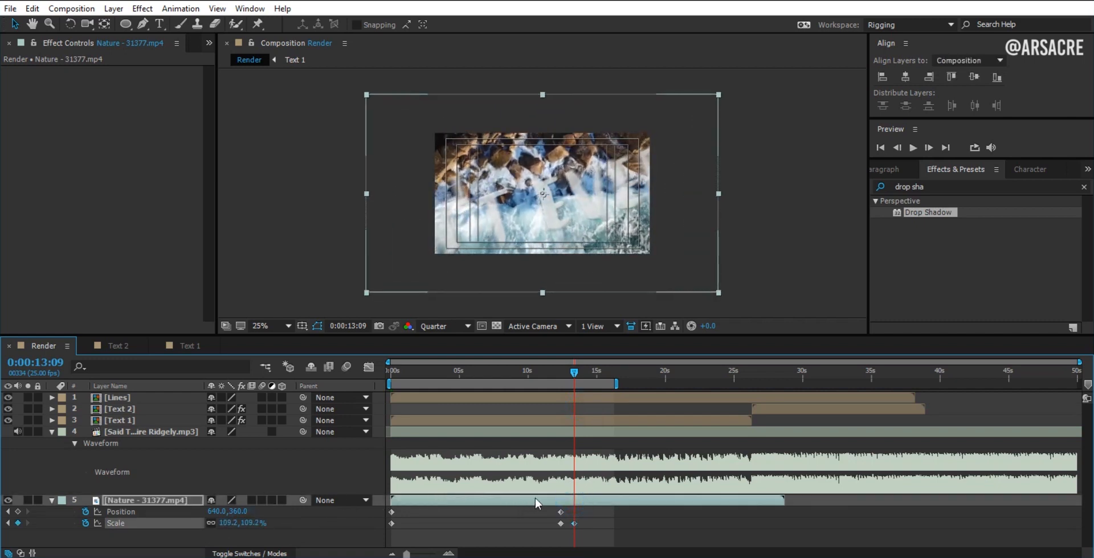
click(581, 523)
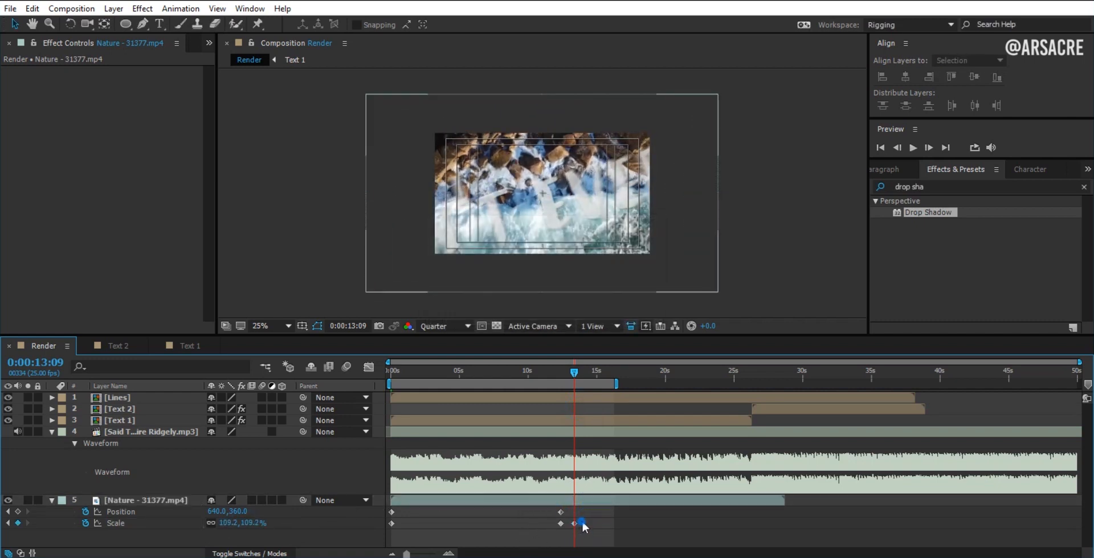
click(368, 367)
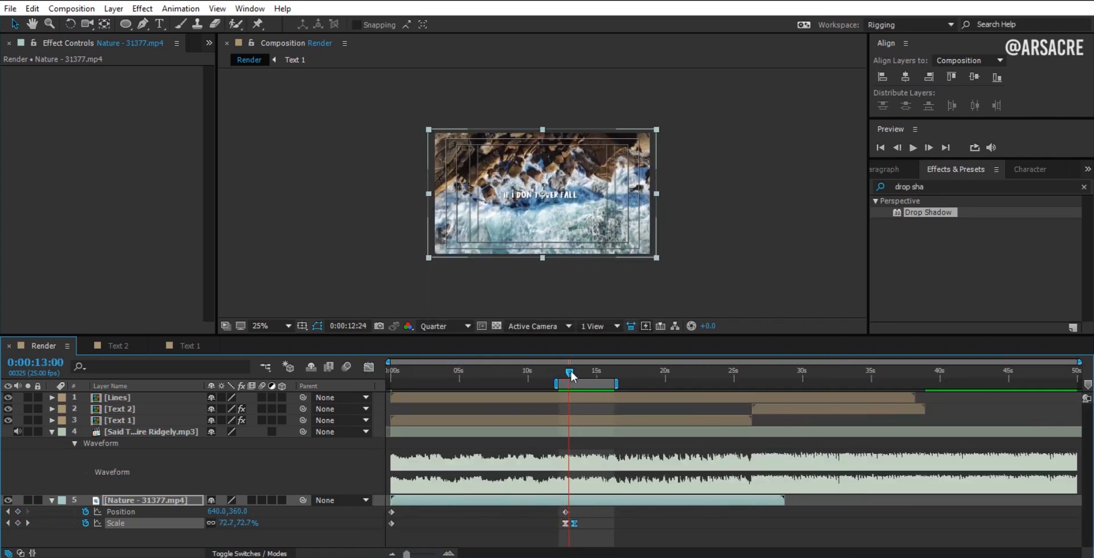
key(alt+])
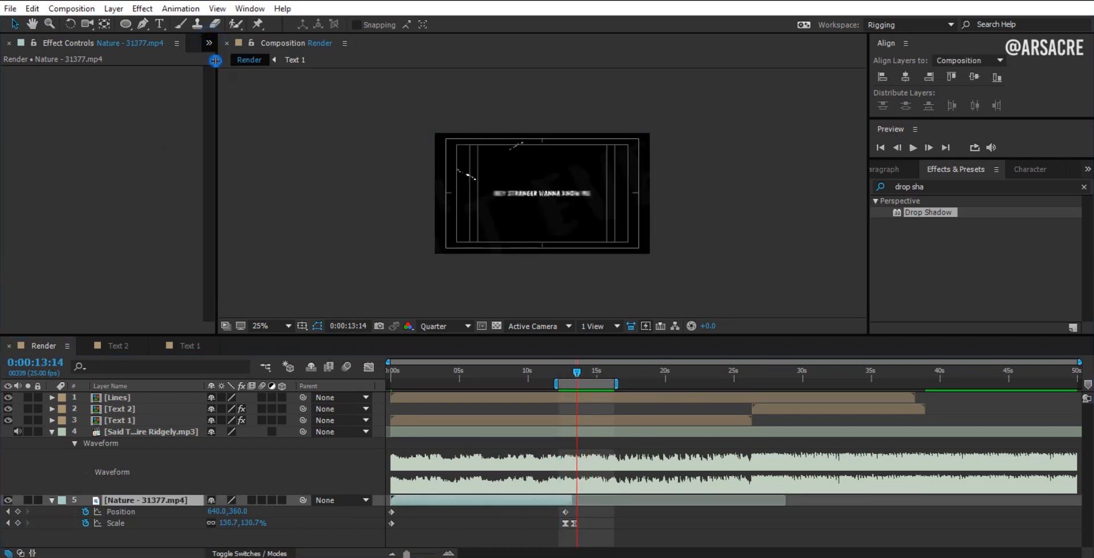
click(156, 43)
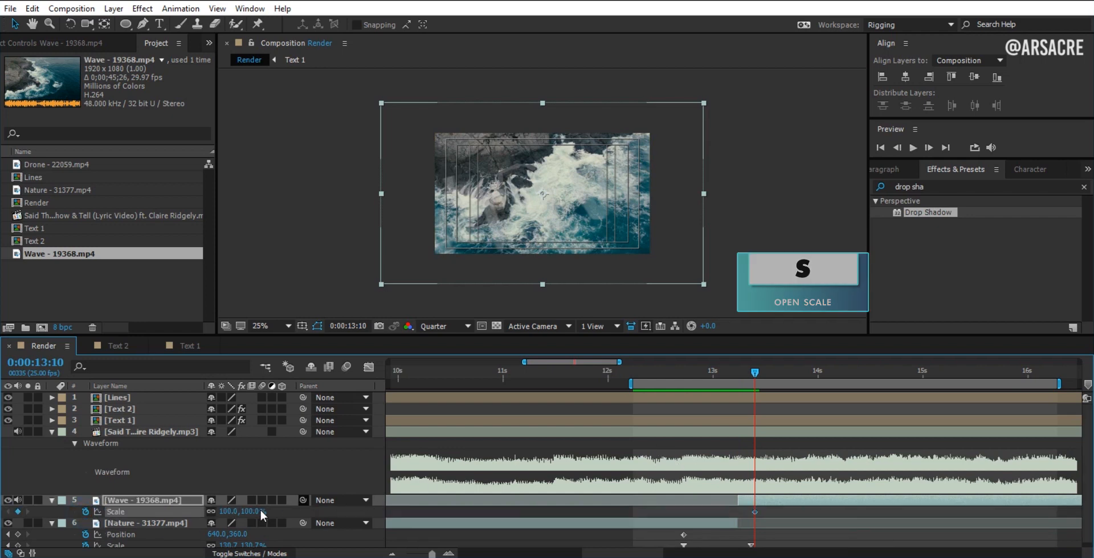
Scrub the Wave clip's Scale and move the time indicator to the Drone clip's start.
drag(240, 512, 240, 527)
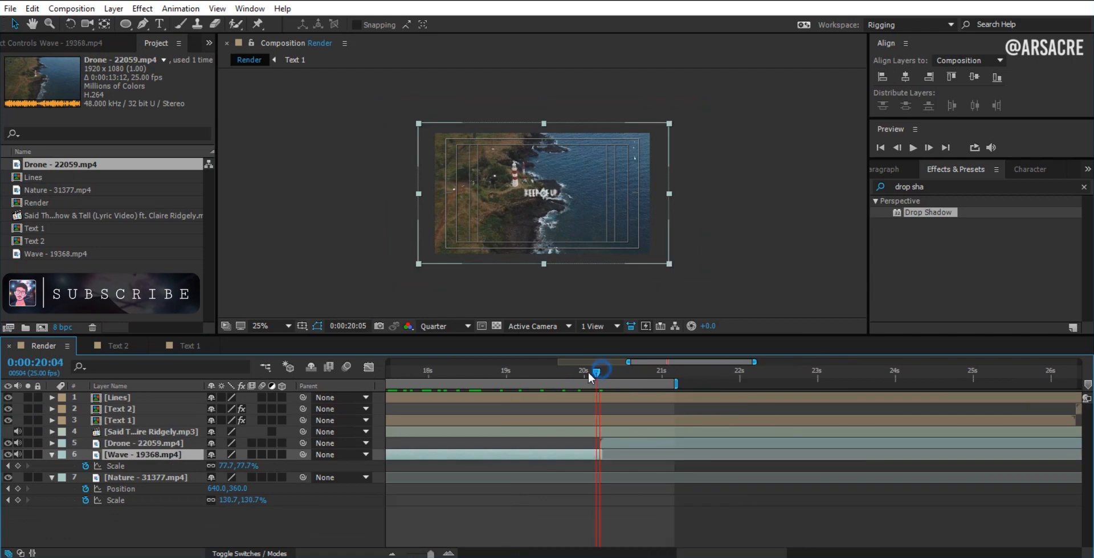
drag(598, 370, 611, 370)
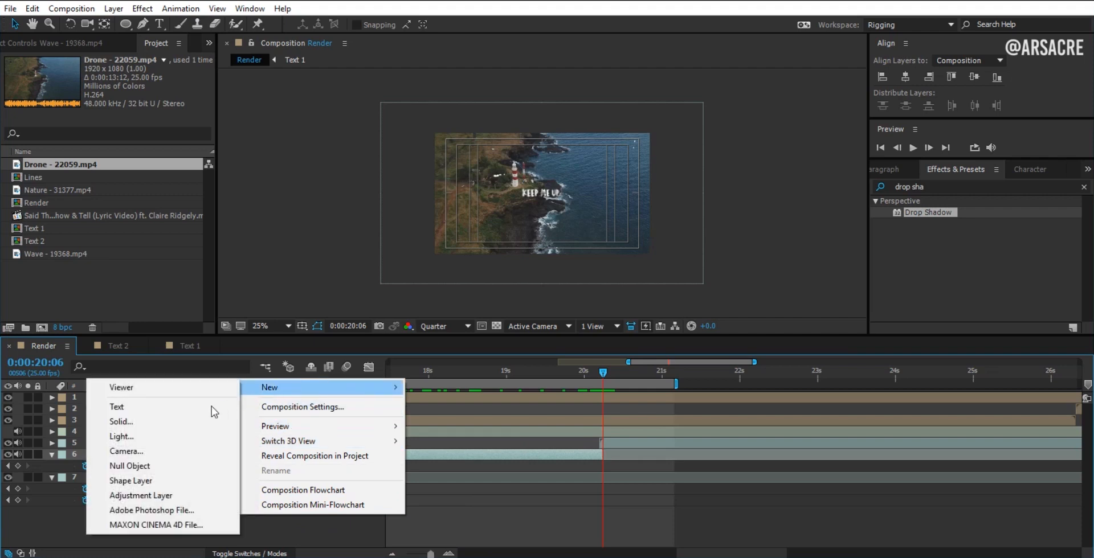
Add a 'transition' adjustment layer with Offset, exposing and selecting its Shift Center To keyframes.
click(140, 496)
text(transition)
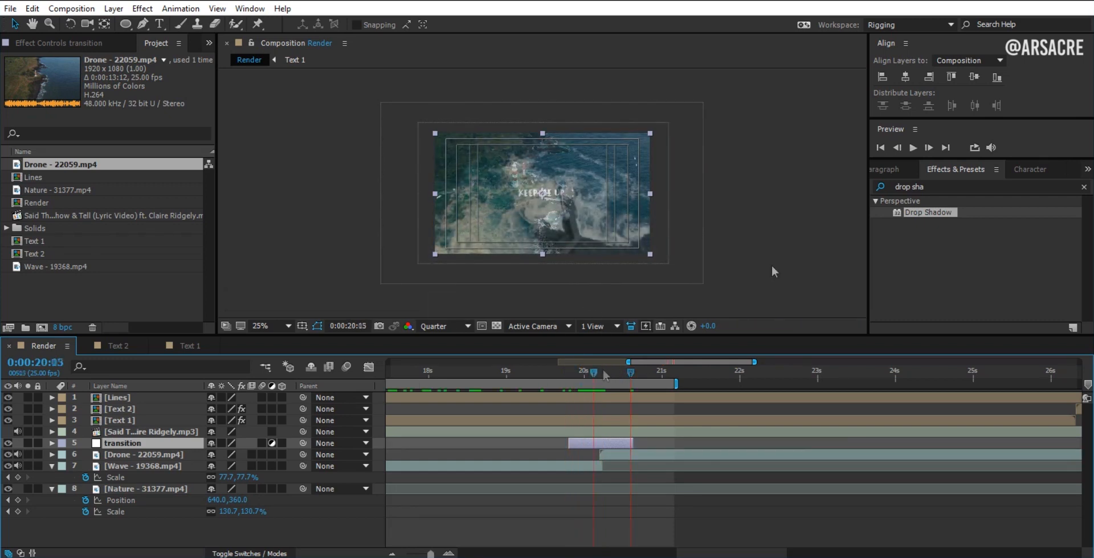
text(offset)
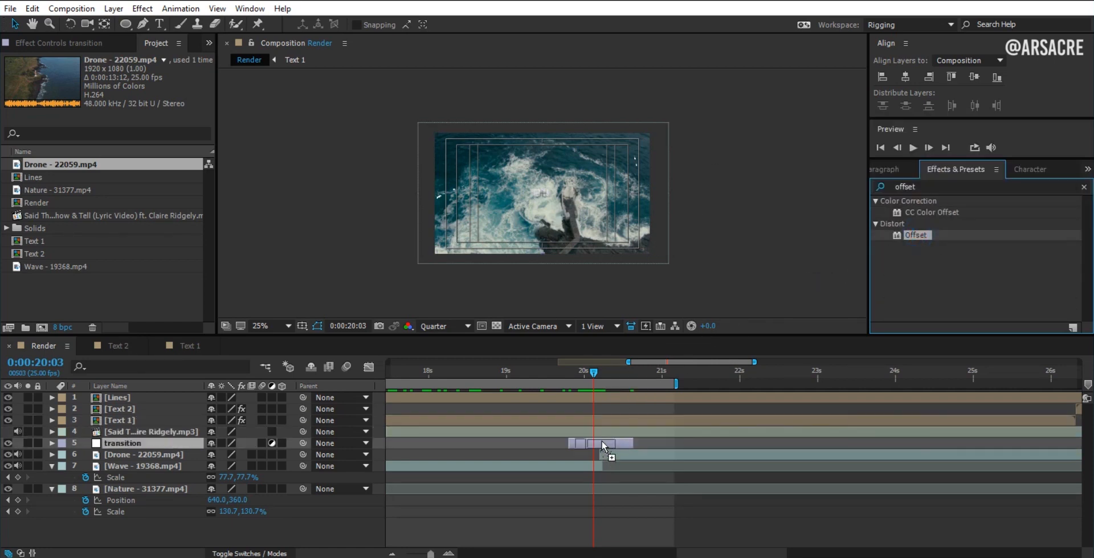
click(122, 444)
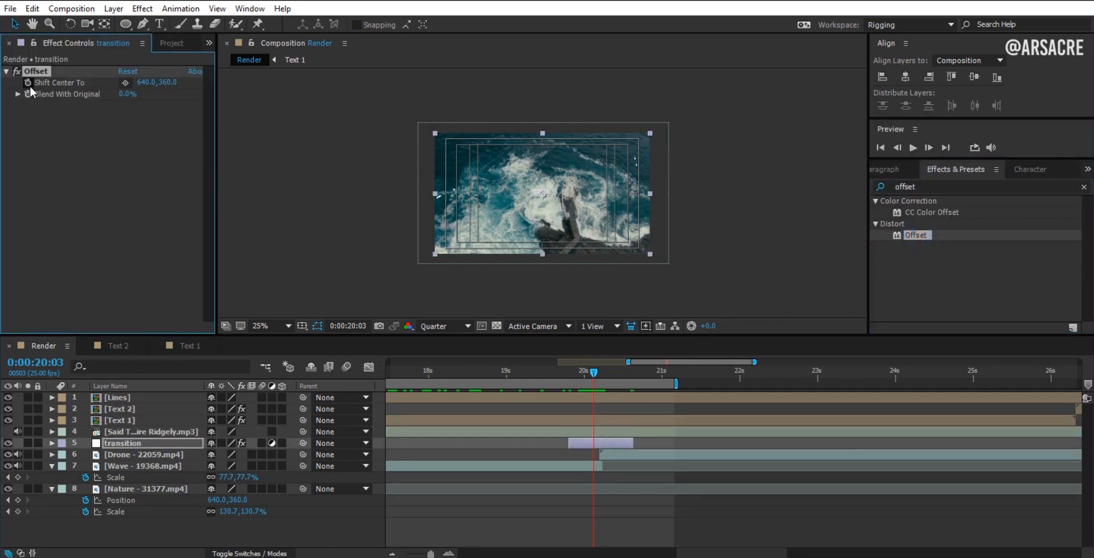
key(u)
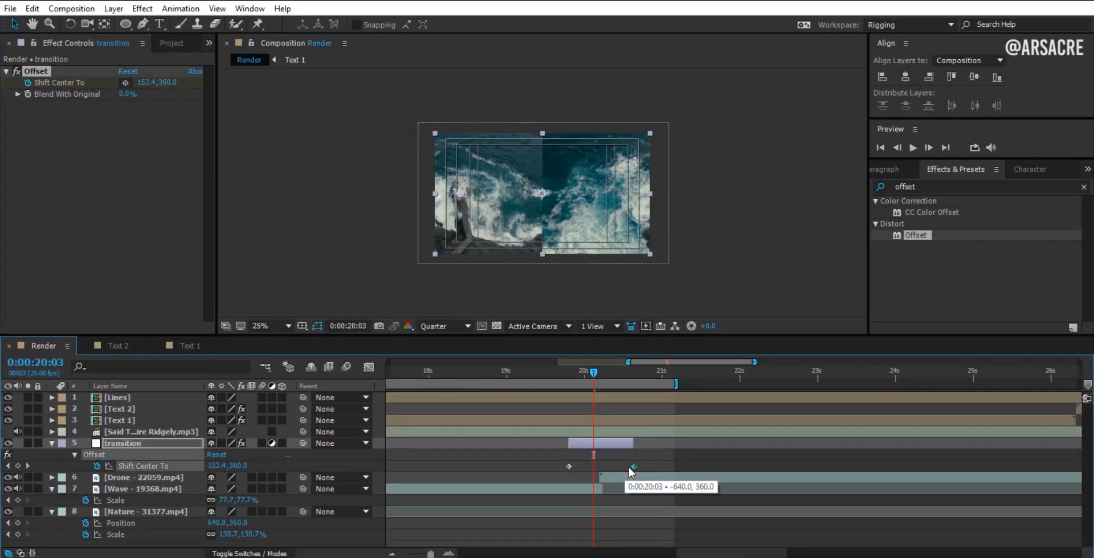
drag(594, 373, 601, 373)
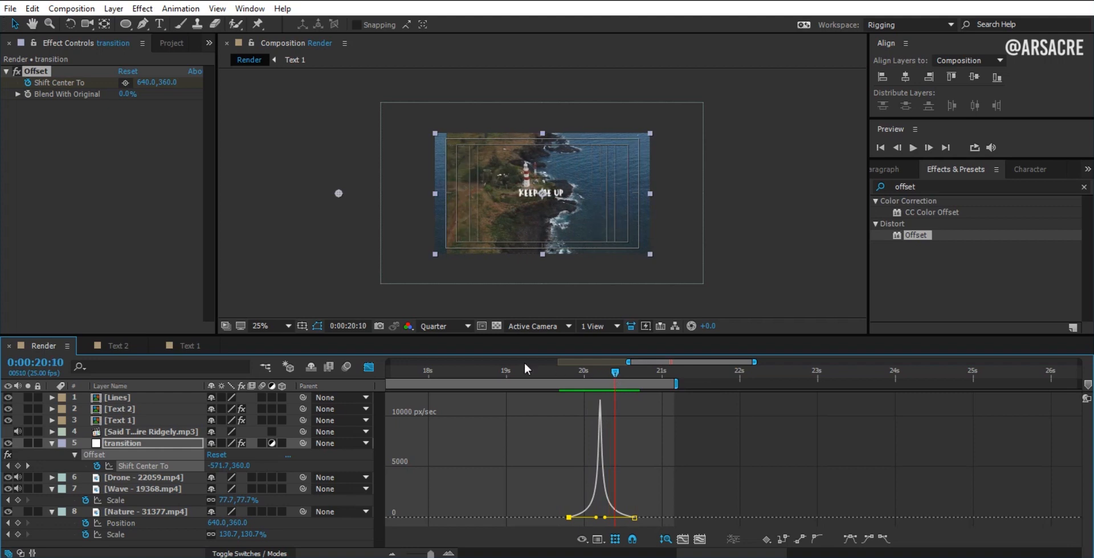
Return from the speed graph and apply Directional Blur to the transition layer.
click(600, 373)
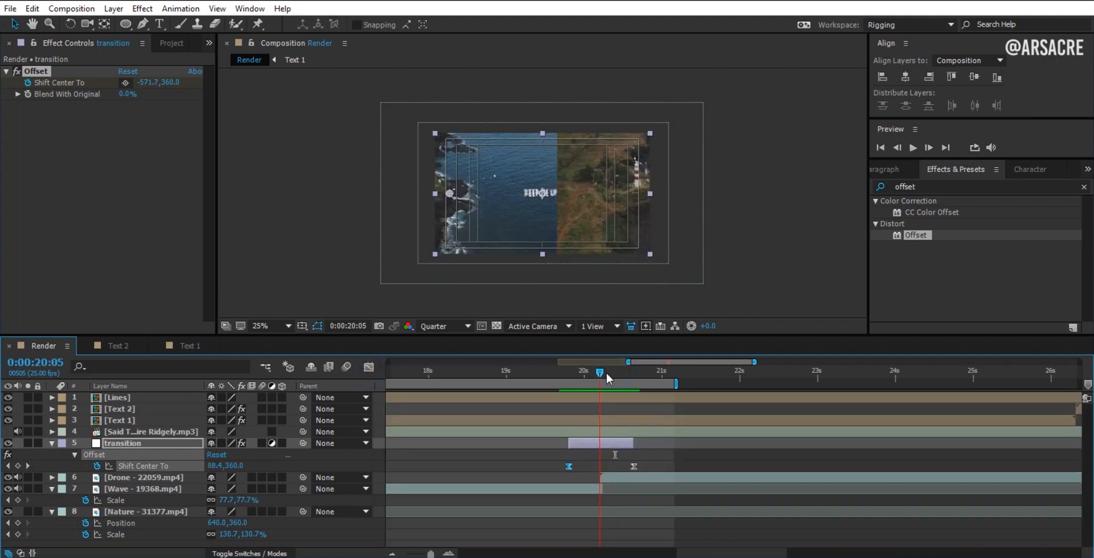
text(d)
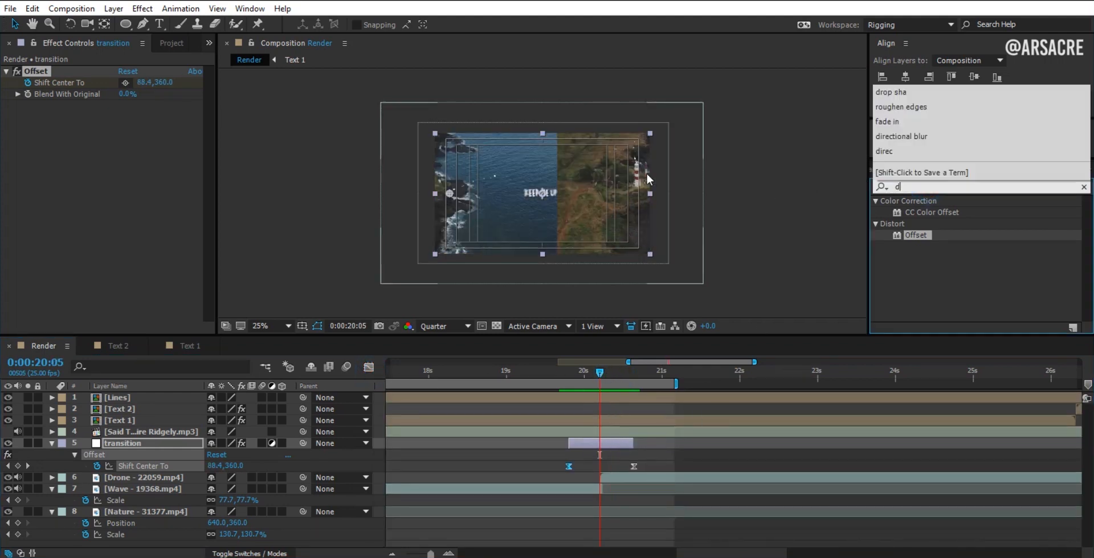
text(irection)
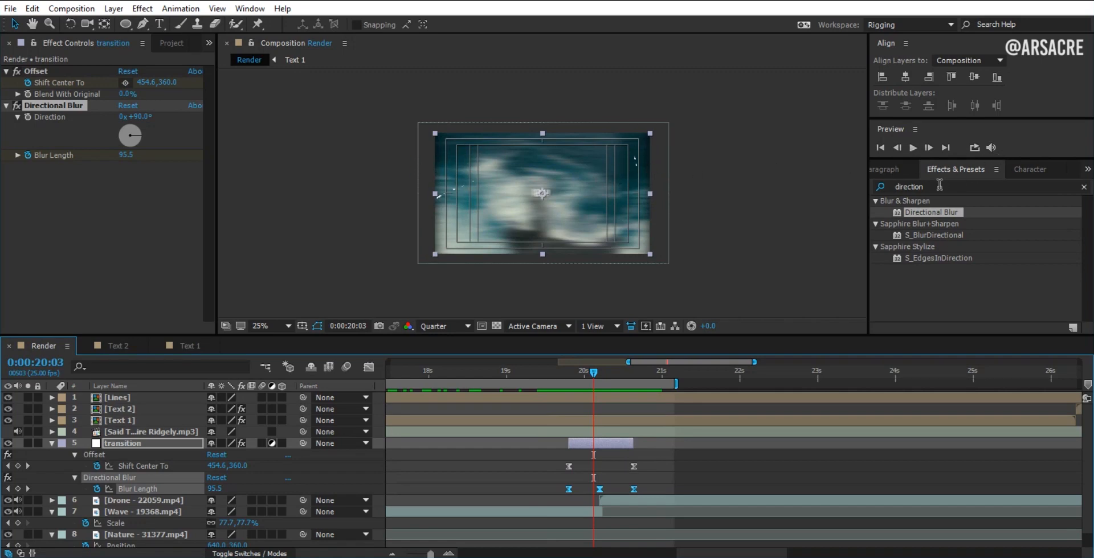
Apply Optics Compensation to the transition layer with Reverse Lens Distortion enabled.
text(optics)
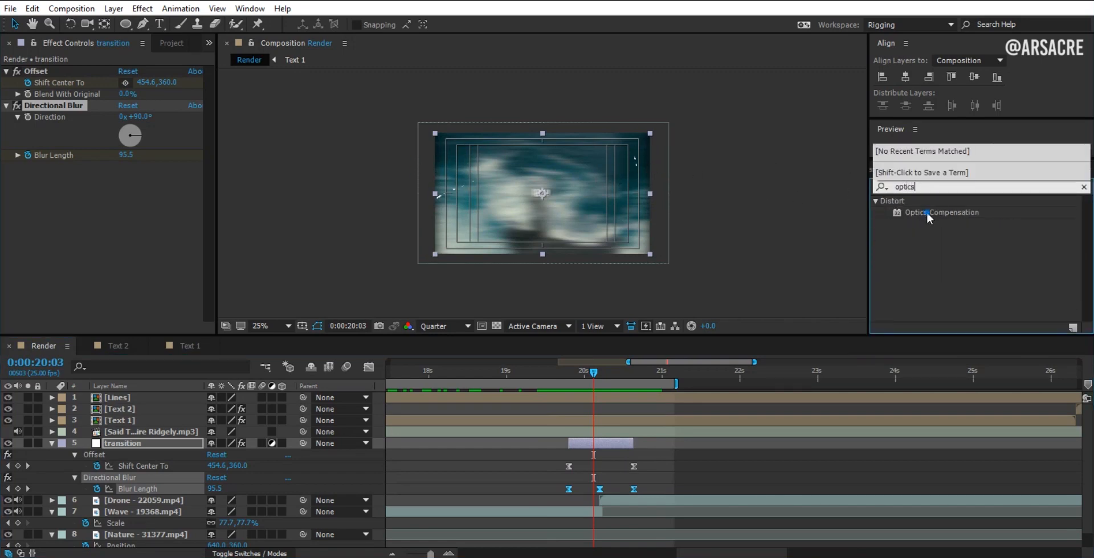
double_click(941, 212)
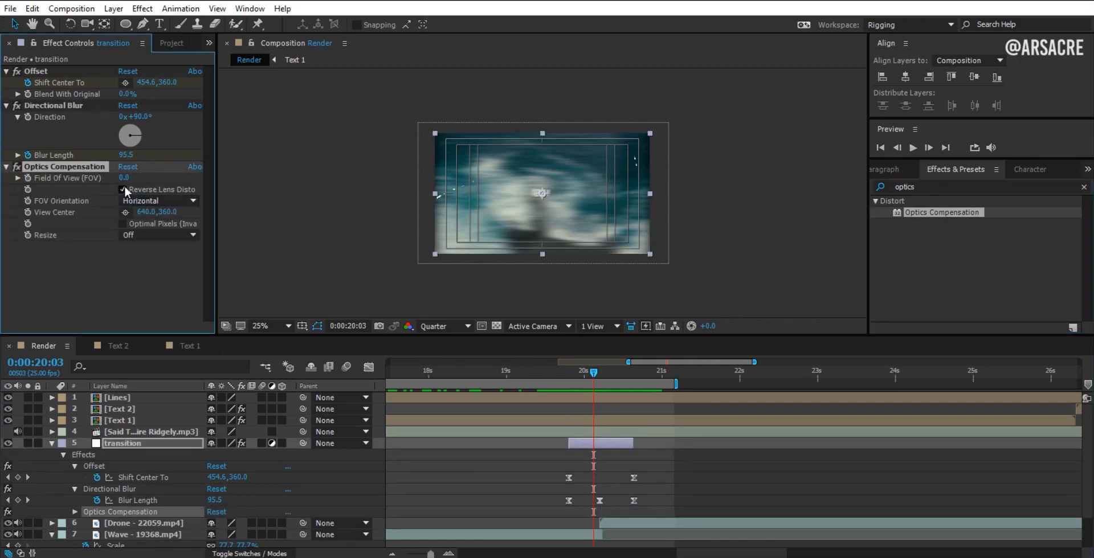
click(123, 189)
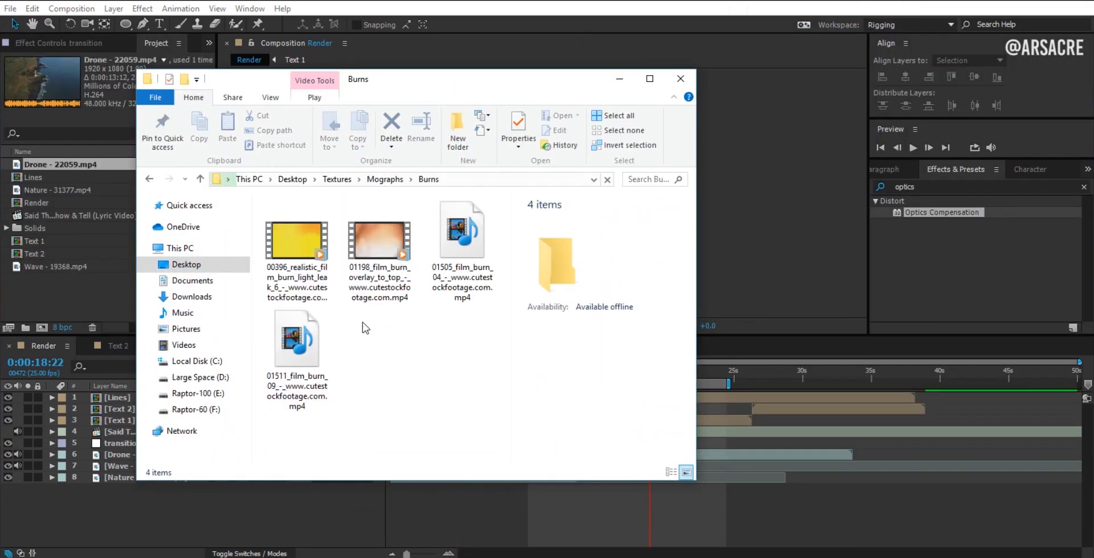
Pick a film burn overlay clip in the Burns folder.
click(462, 240)
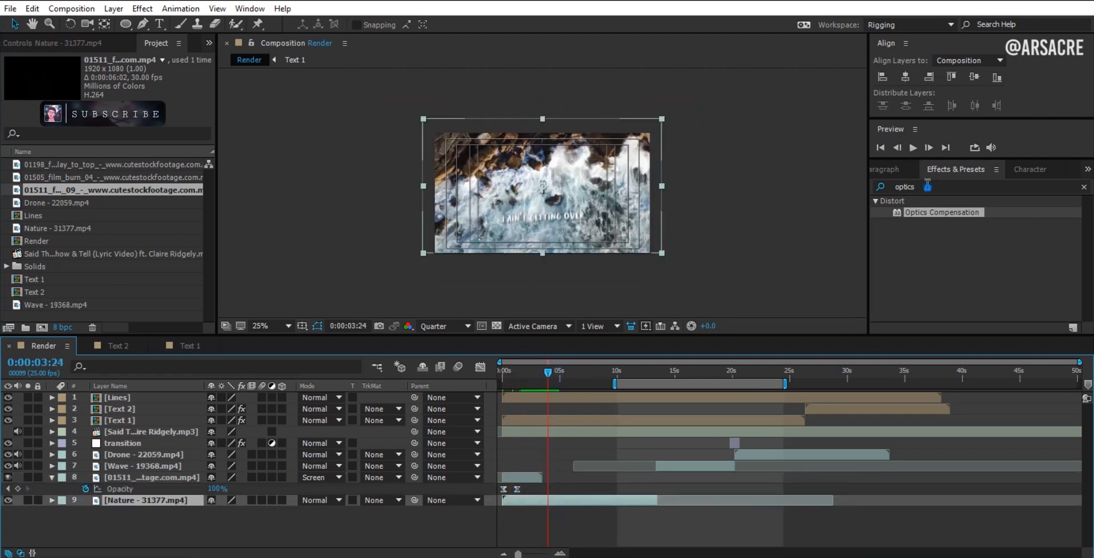
Apply Color LUT to the Nature clip and load a teal-and-orange .cube file.
text(lut)
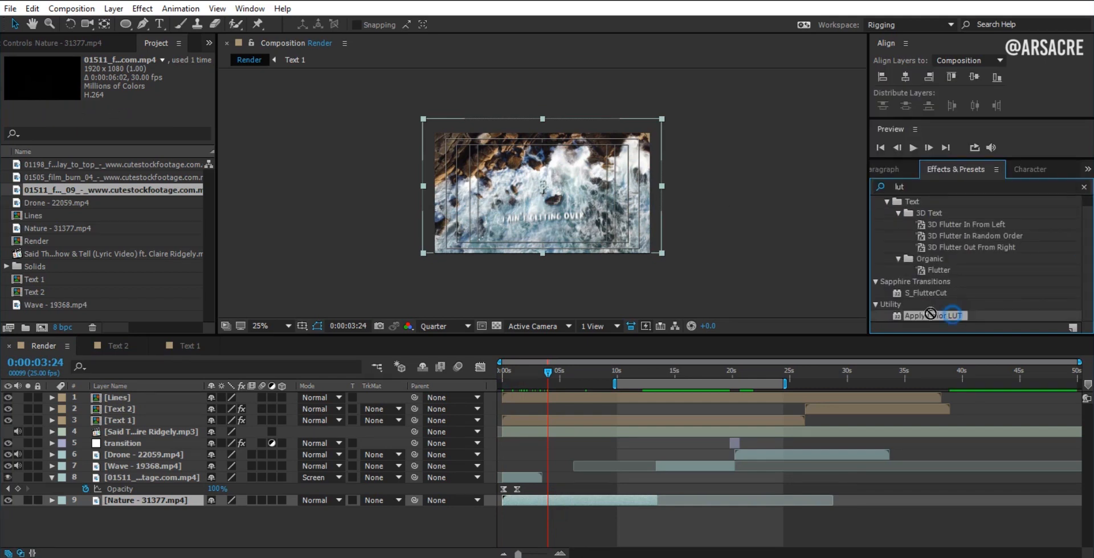
double_click(931, 315)
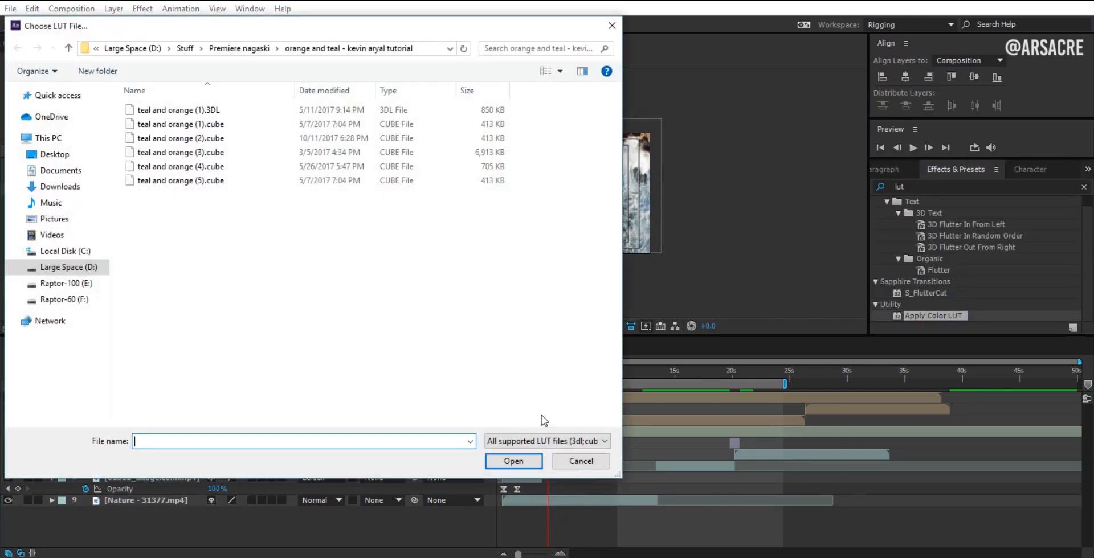
click(180, 166)
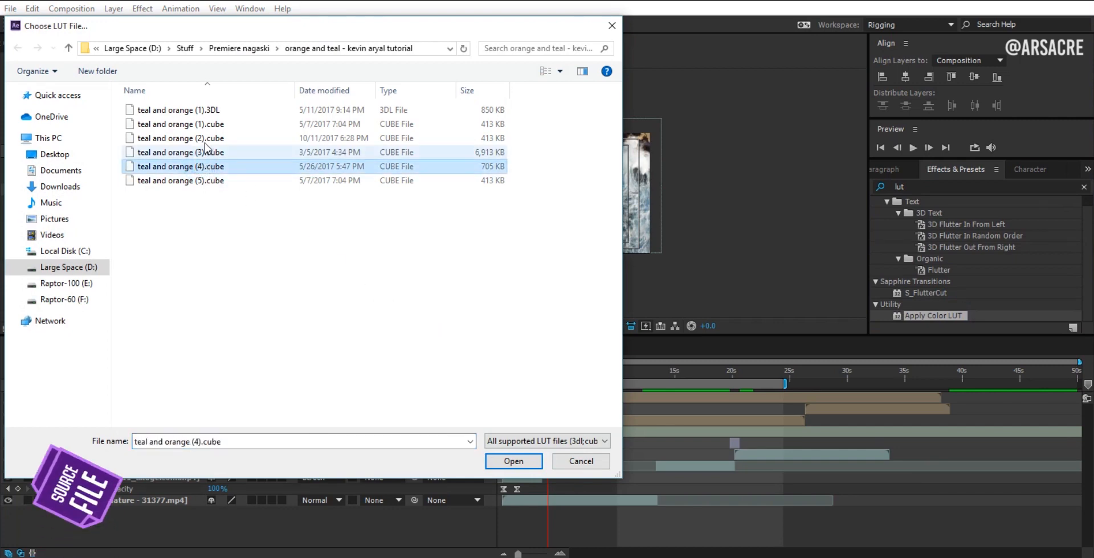
click(180, 137)
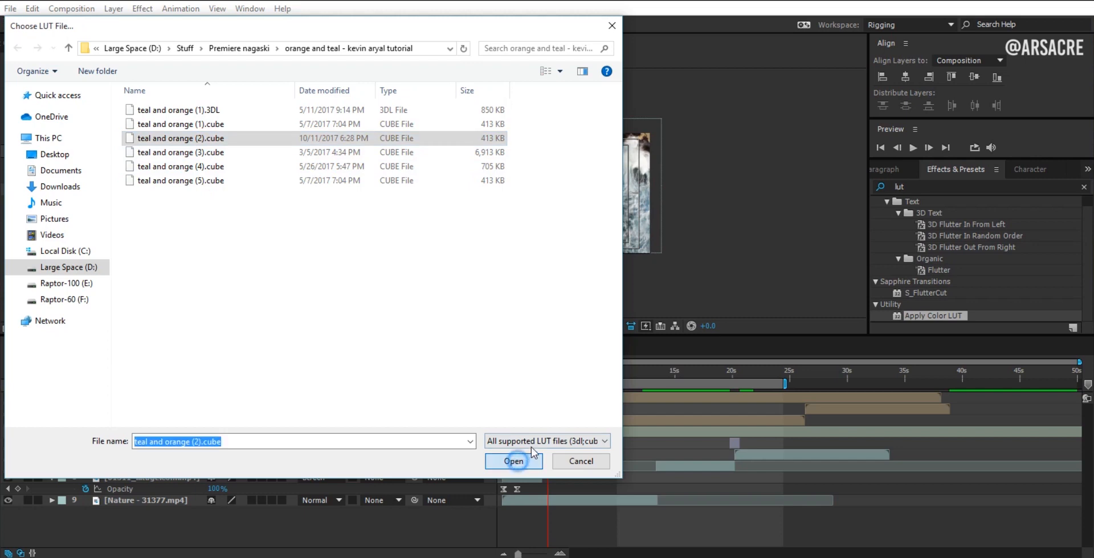
click(513, 461)
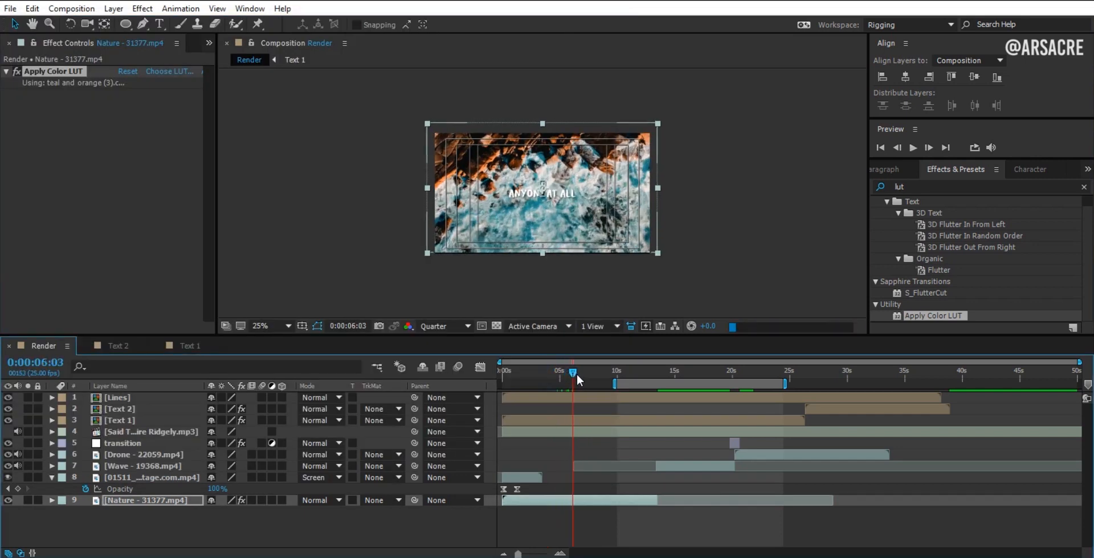